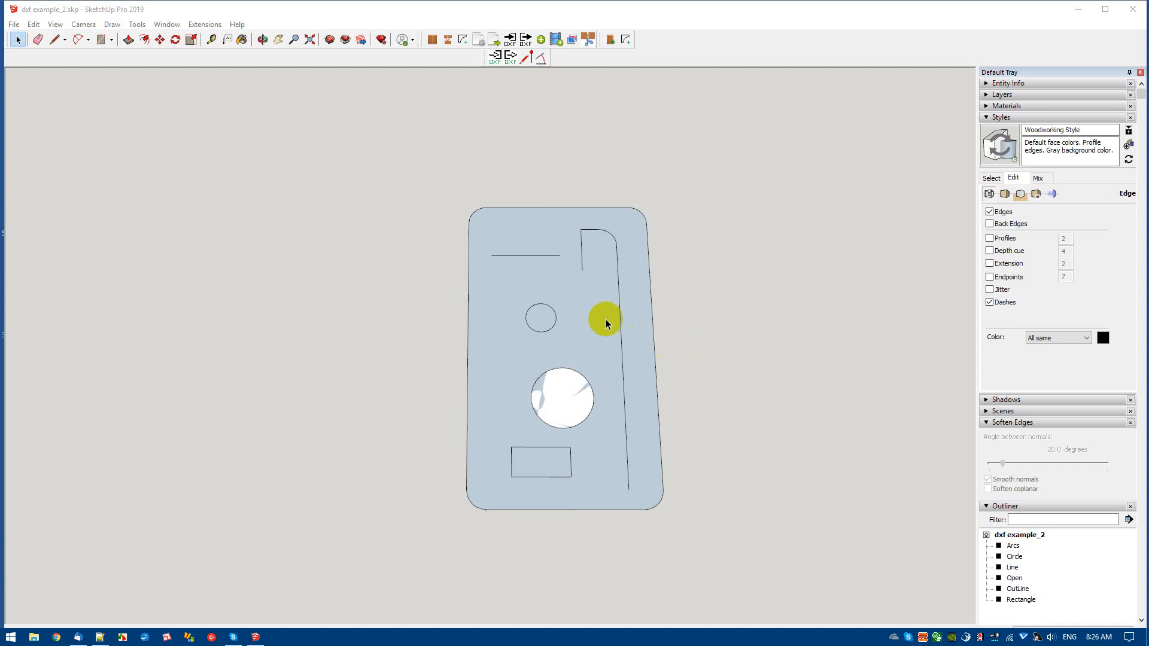
pyautogui.moveTo(605, 323)
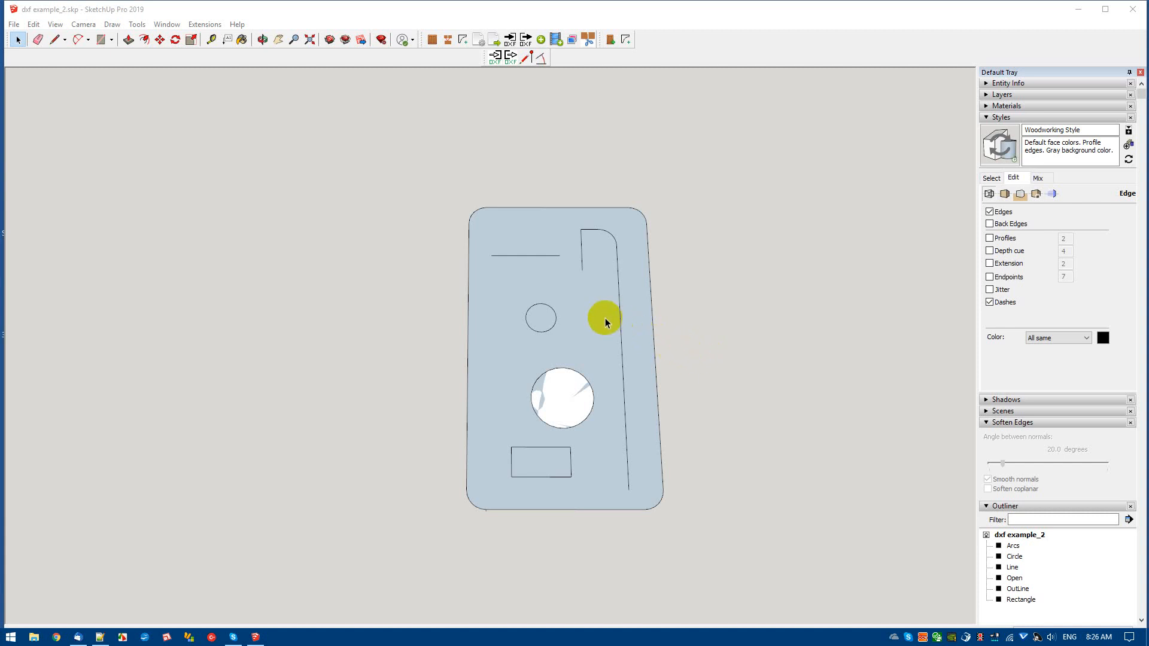
pyautogui.moveTo(985, 368)
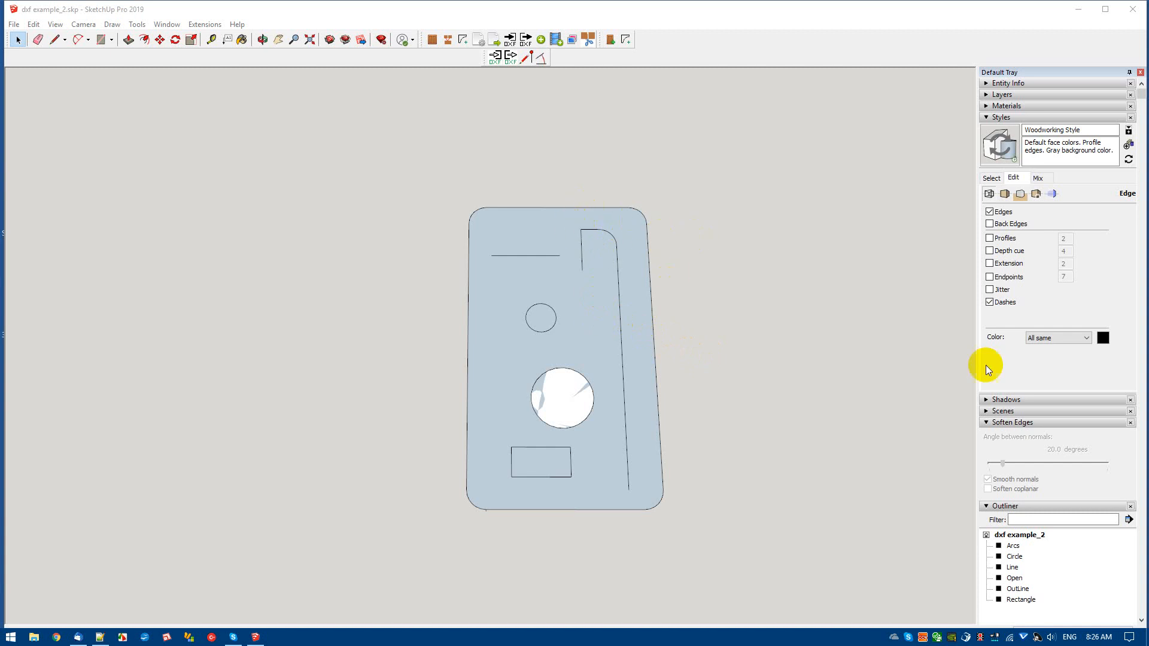
pyautogui.moveTo(636, 304)
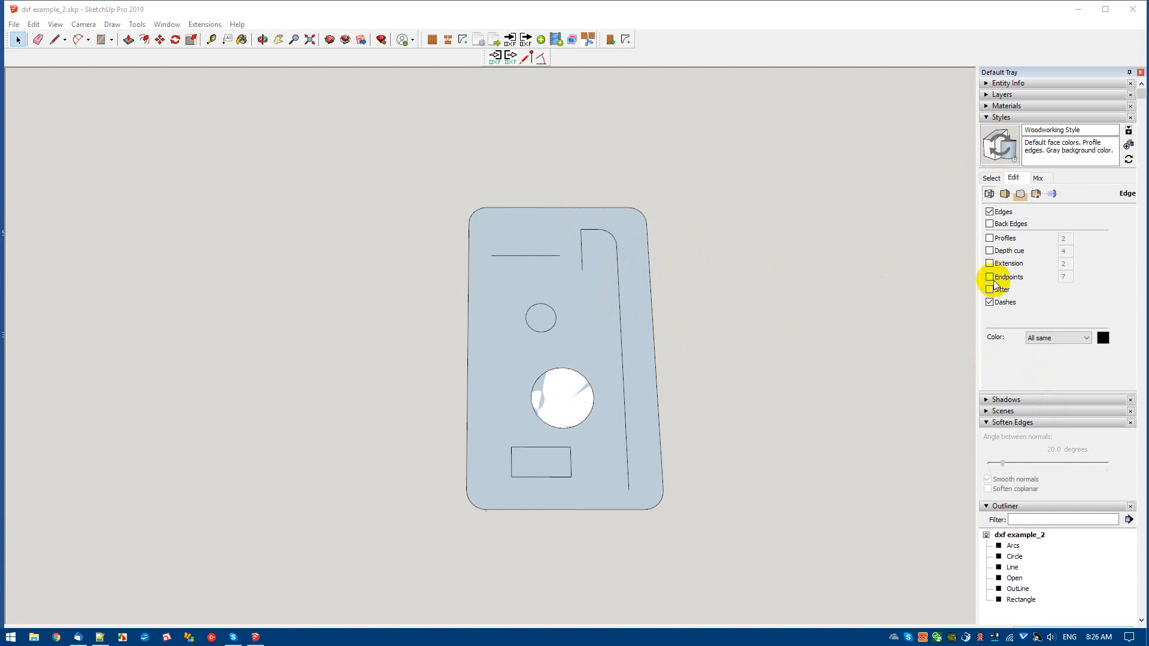
# Tick Endpoints in the Woodworking style's edge settings to mark edge ends.
pyautogui.click(989, 277)
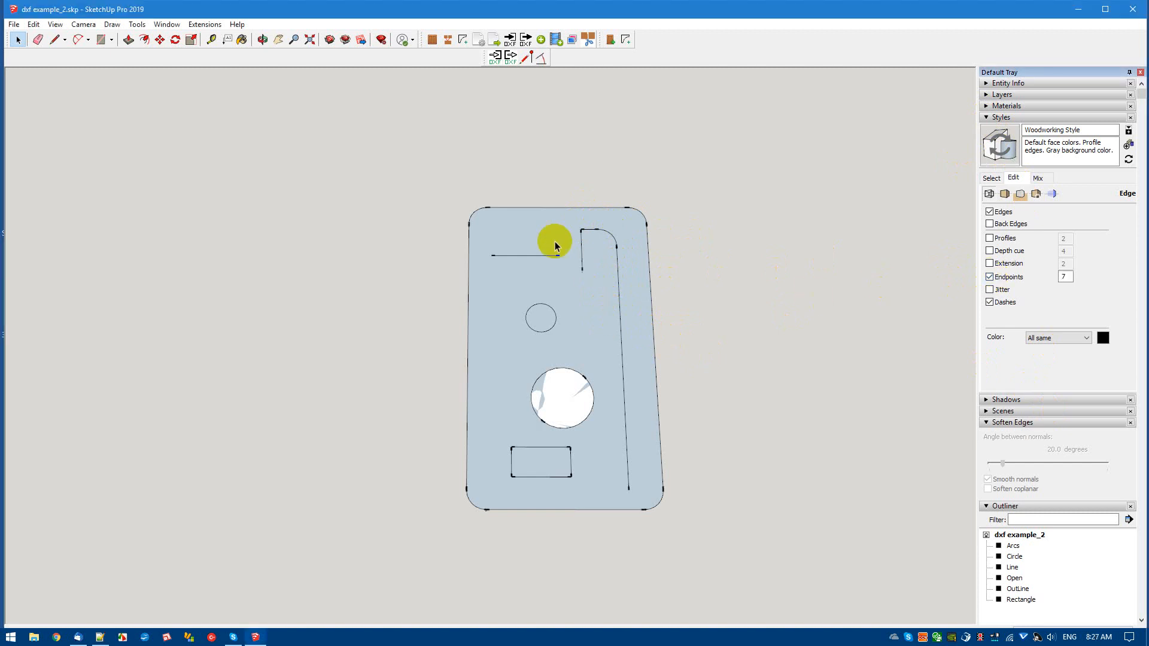
pyautogui.moveTo(492, 300)
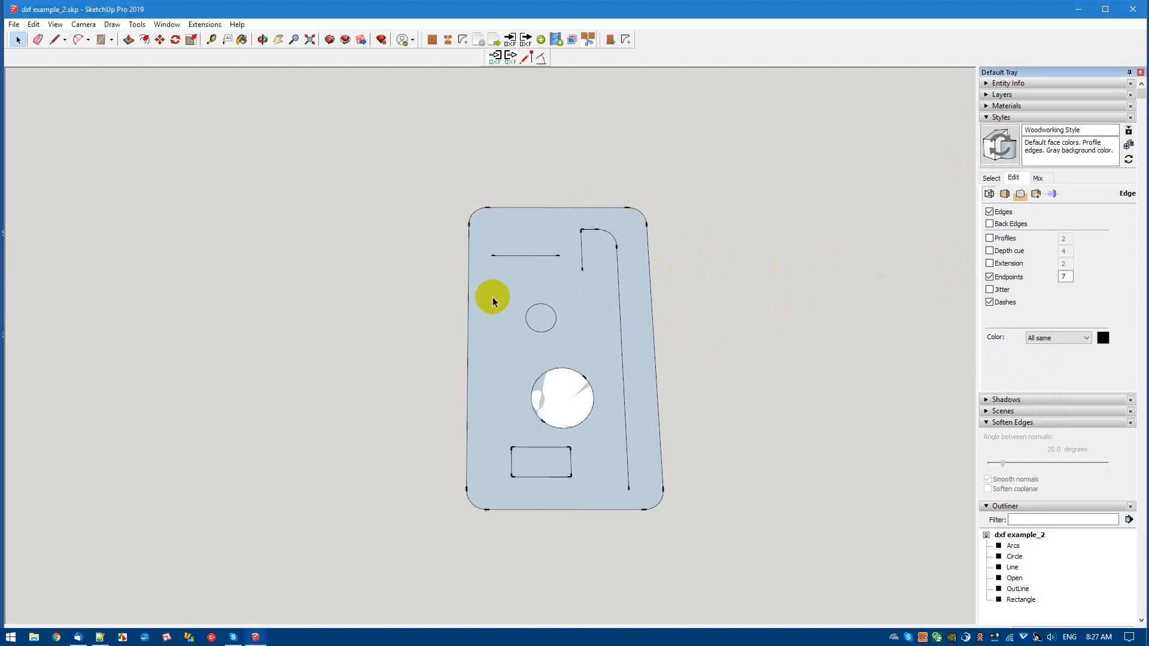
pyautogui.moveTo(575, 431)
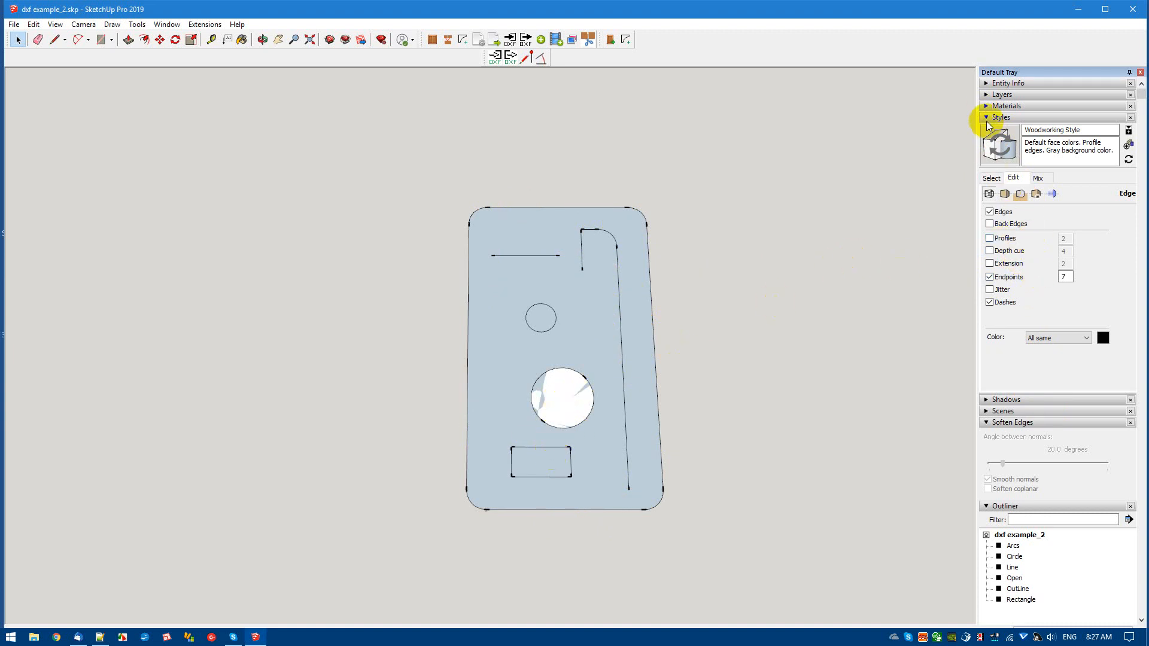
# Collapse the Styles panel and highlight the Circle, Line, Open and OutLine groups in the Outliner.
pyautogui.click(986, 117)
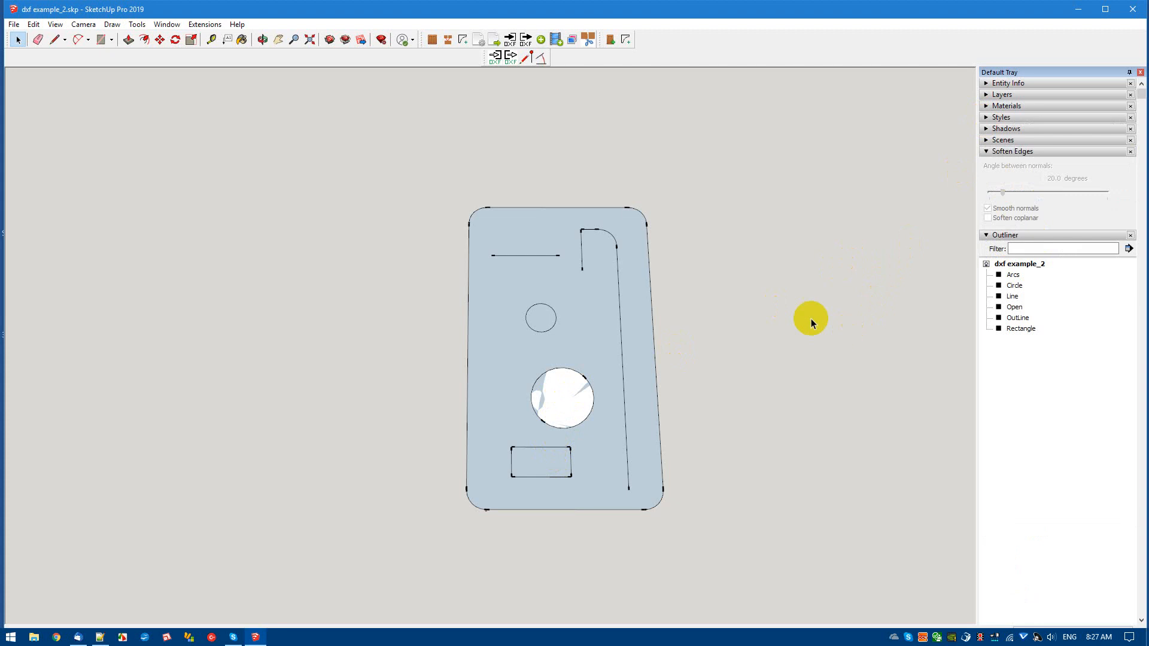
pyautogui.click(1013, 274)
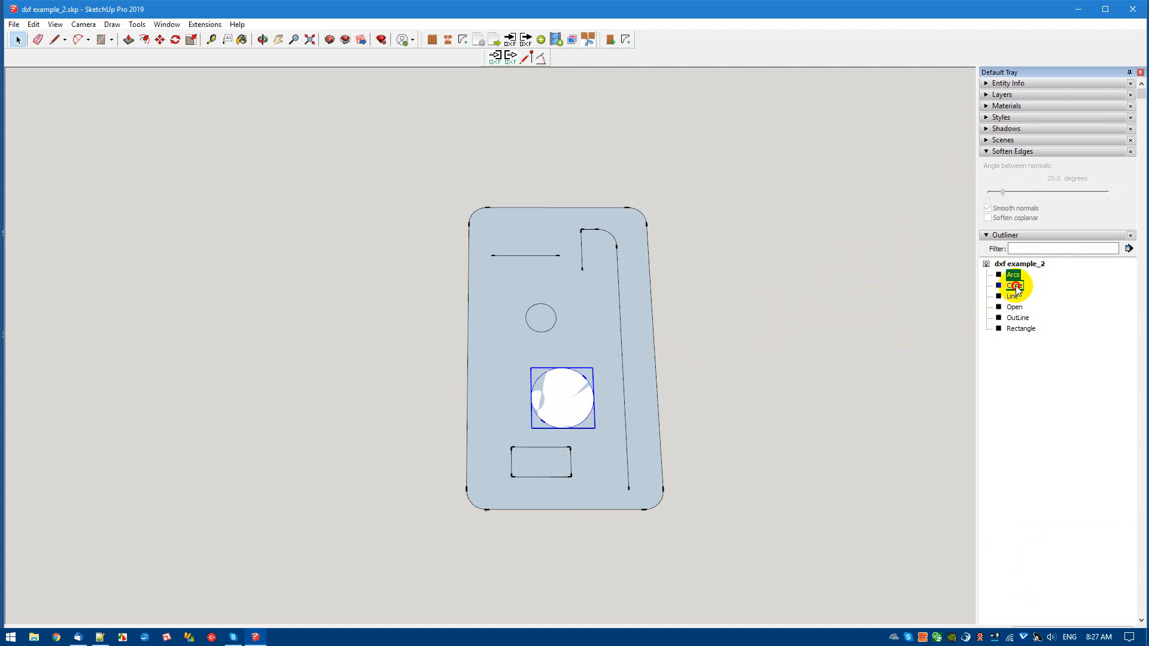
pyautogui.click(1013, 296)
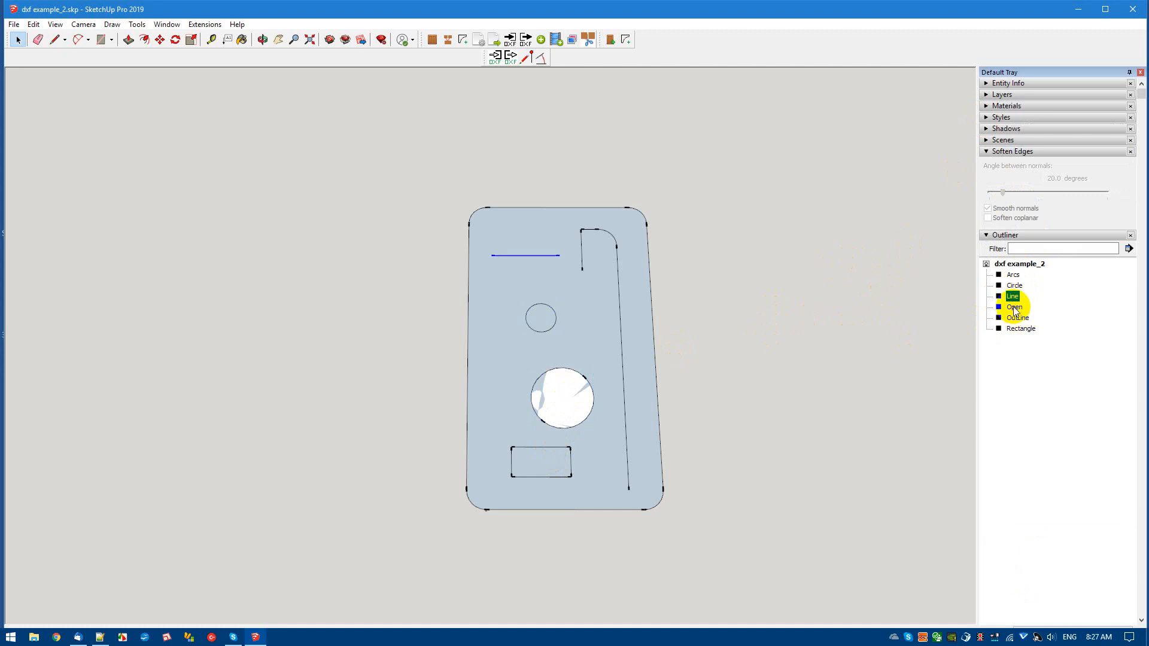
pyautogui.click(1014, 306)
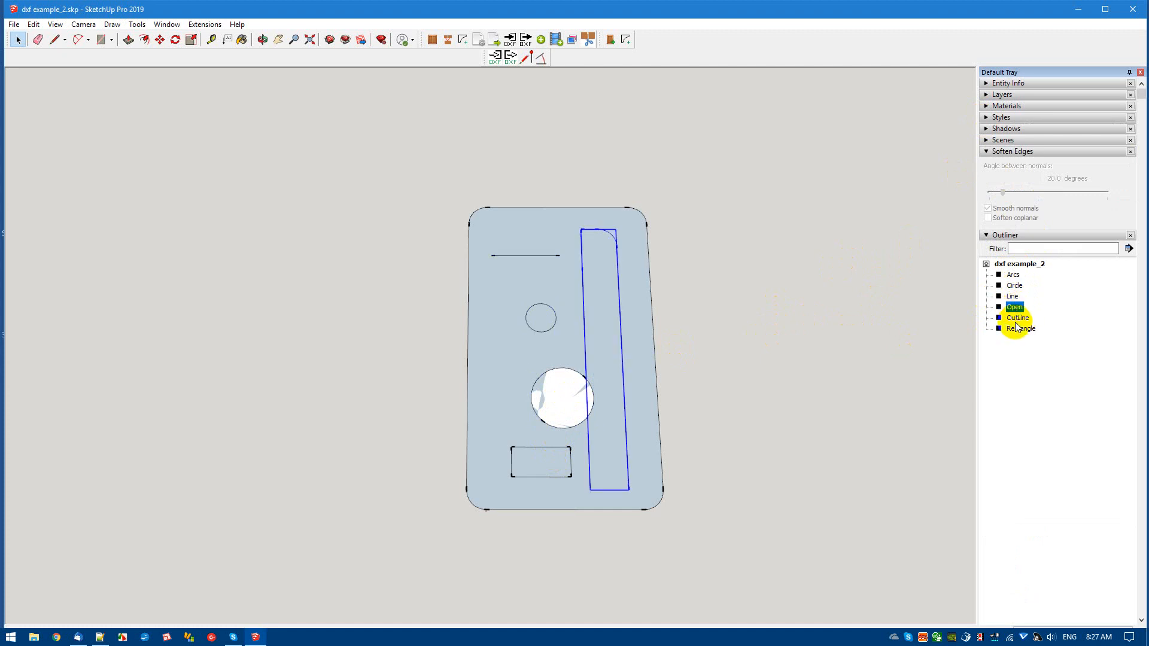
pyautogui.click(1018, 317)
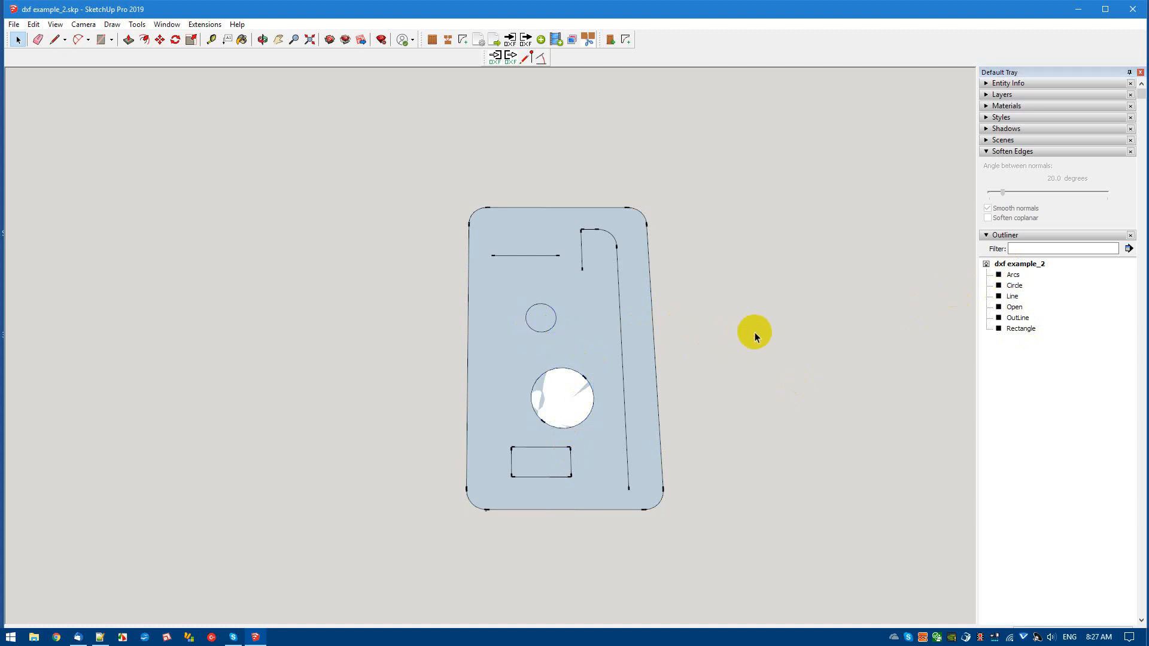
pyautogui.moveTo(644, 400)
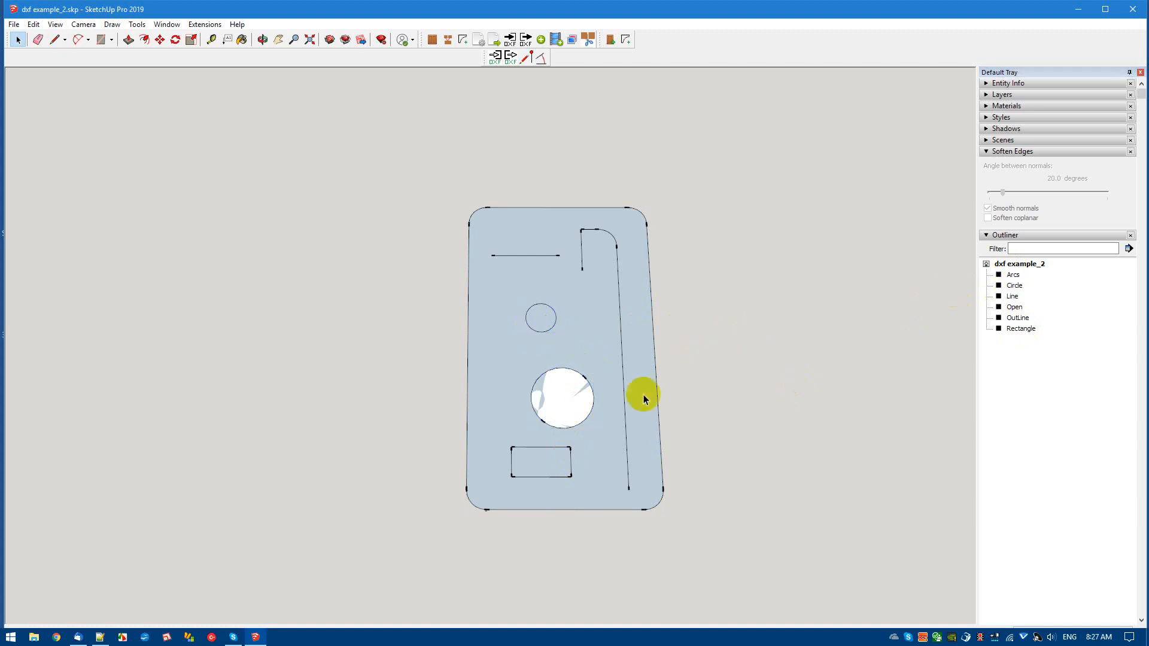
pyautogui.moveTo(409, 247)
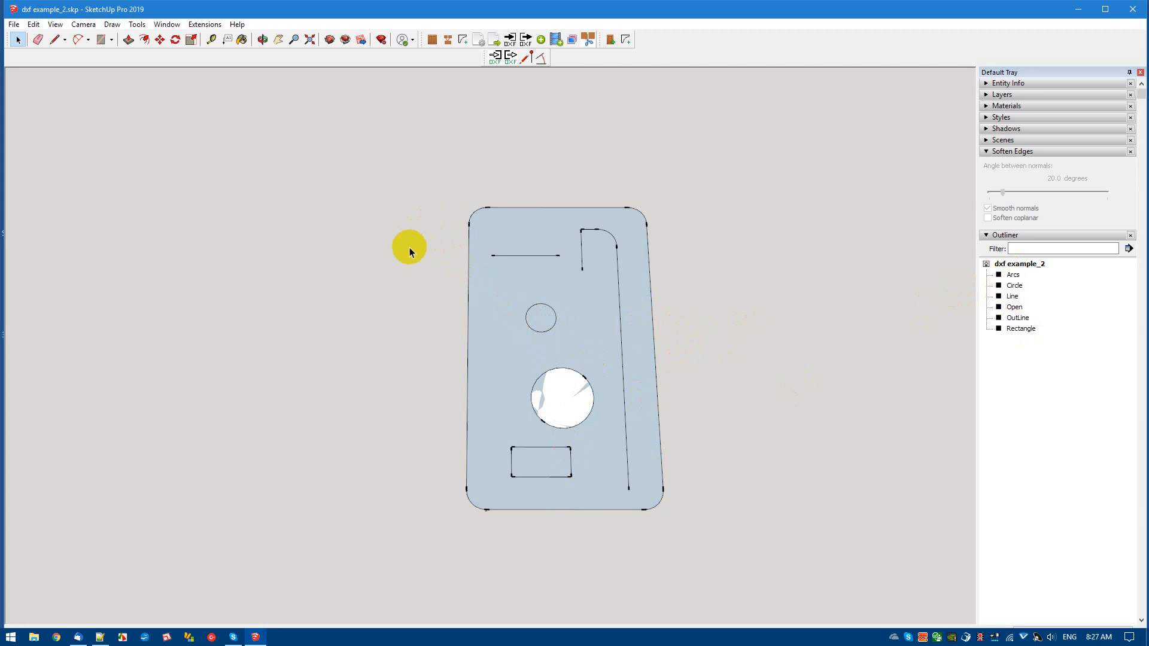
pyautogui.moveTo(225, 343)
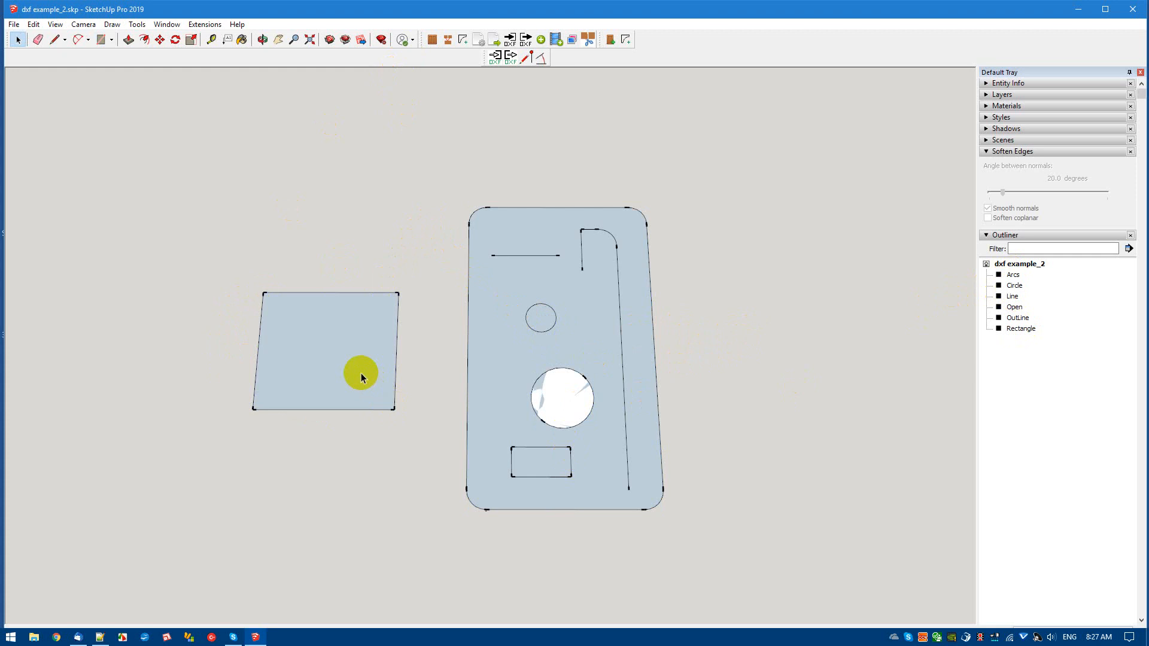
# Place a square face left of the part as a new group.
pyautogui.click(355, 379)
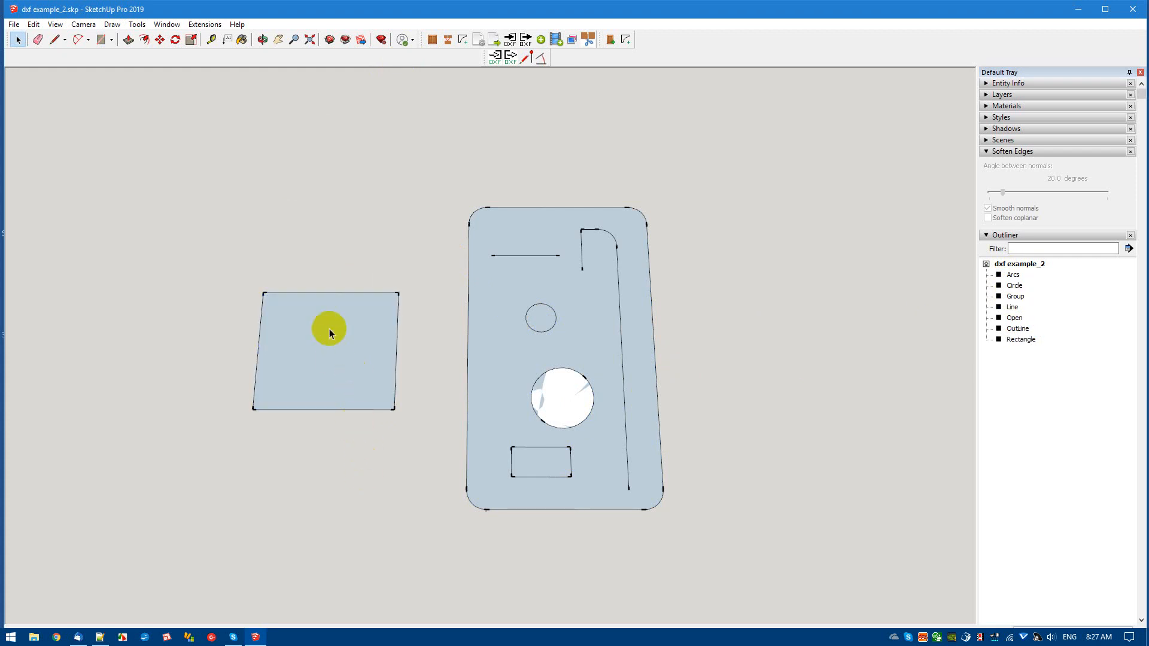
pyautogui.moveTo(335, 333)
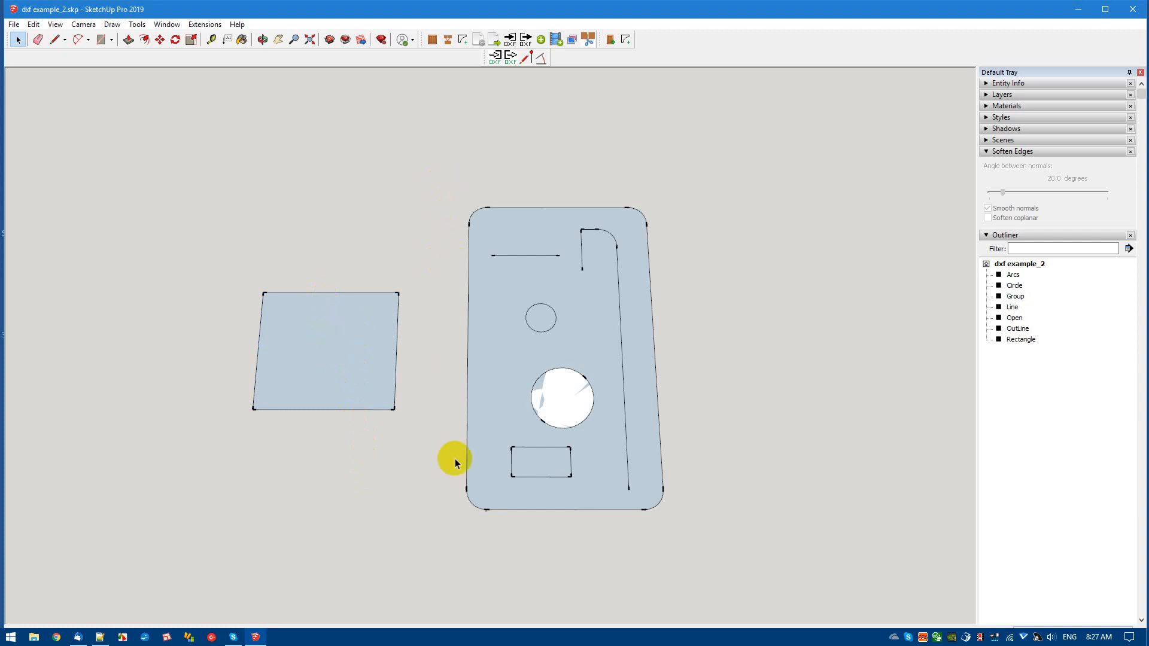
pyautogui.moveTo(670, 463)
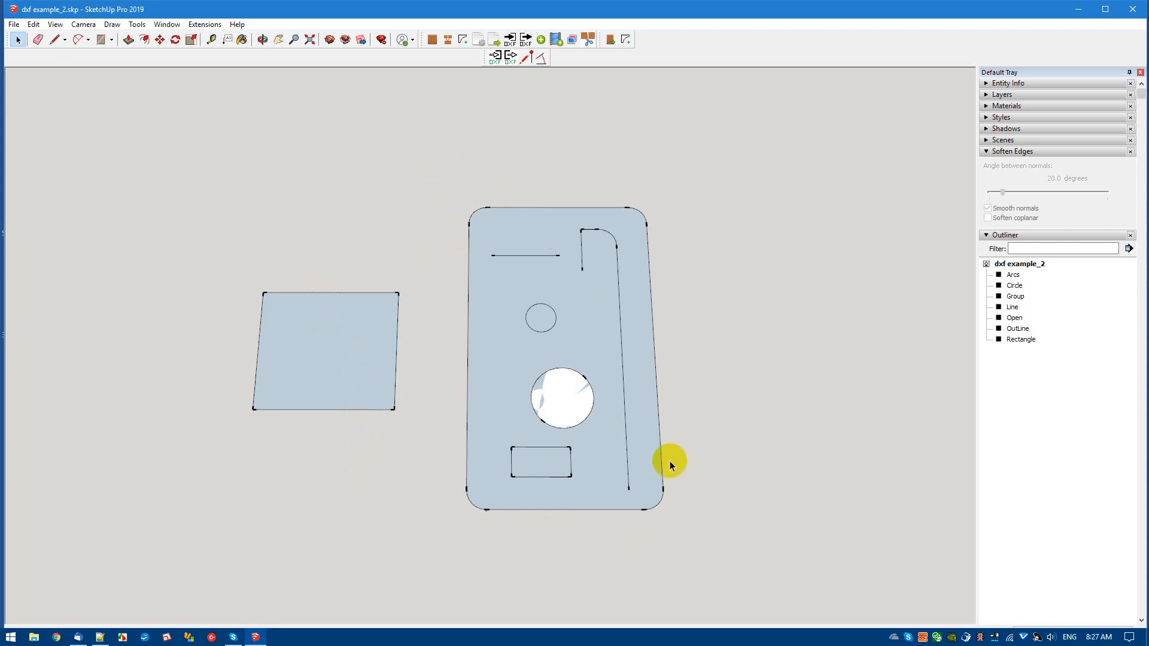
pyautogui.moveTo(388, 459)
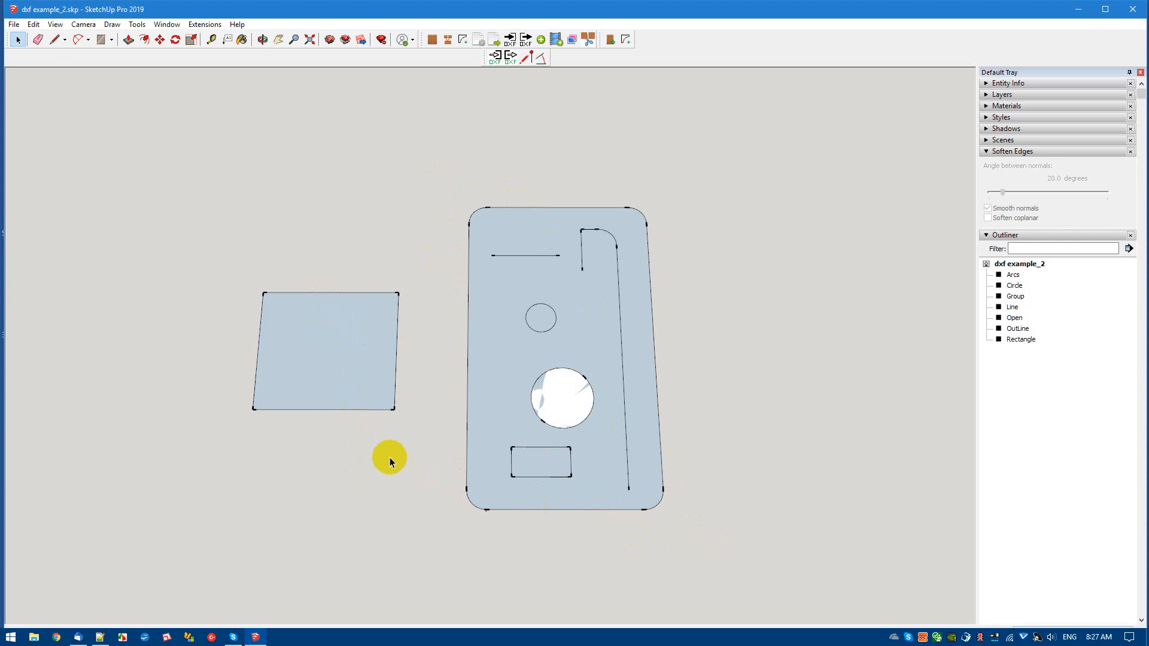
pyautogui.moveTo(385, 454)
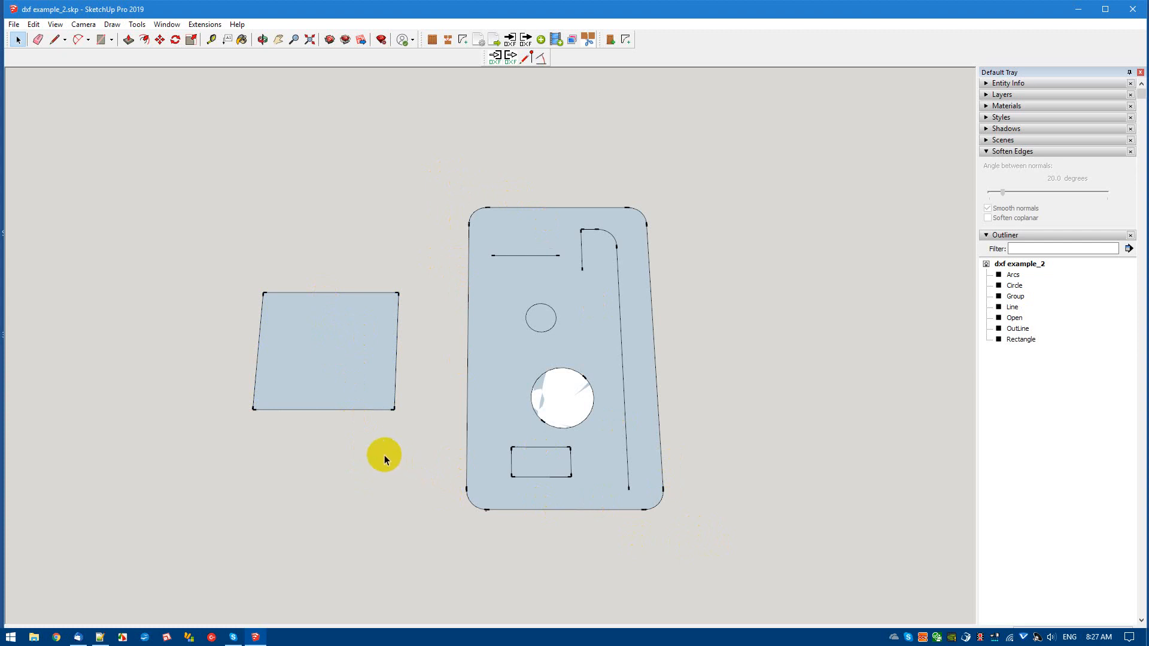
pyautogui.moveTo(356, 345)
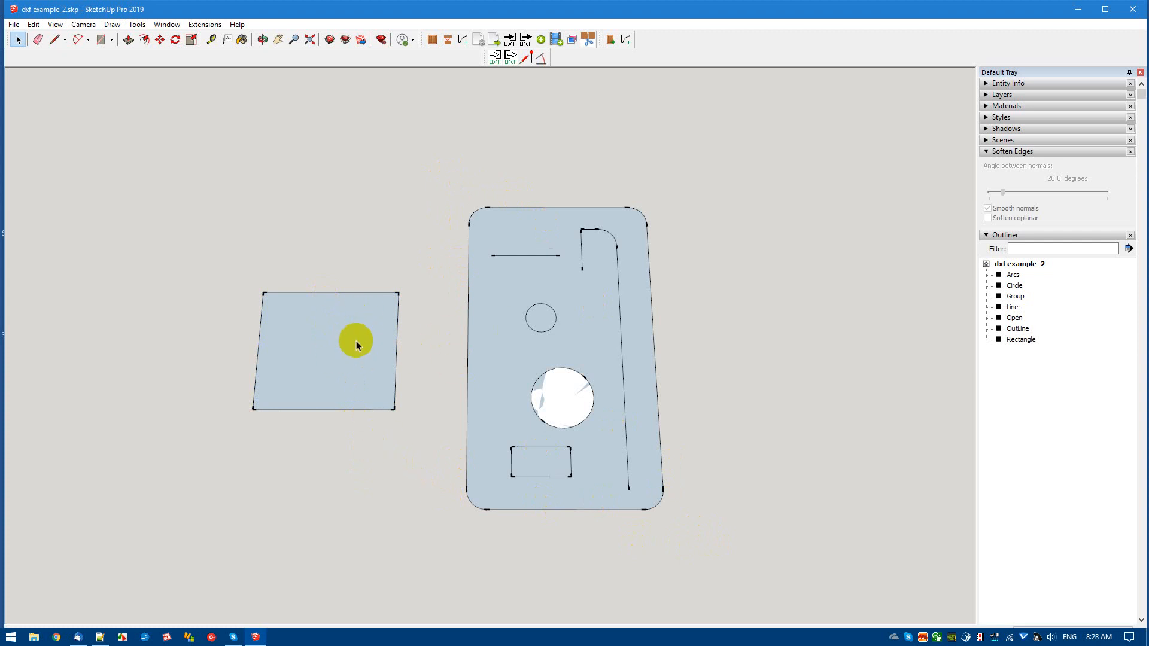
pyautogui.moveTo(363, 350)
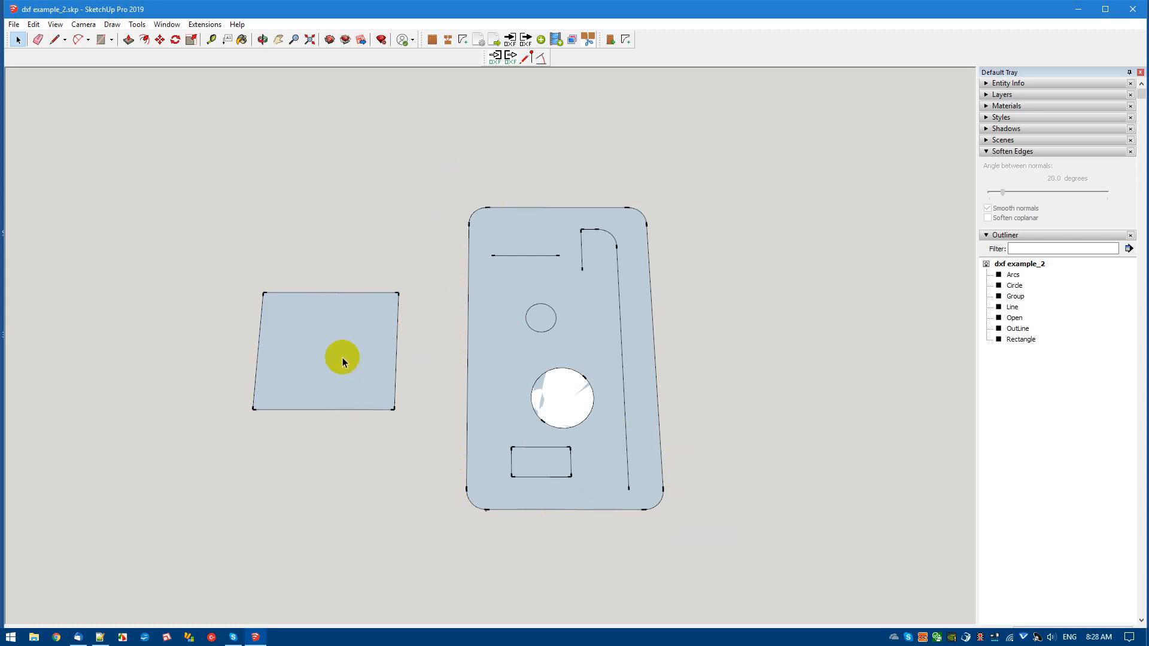
# Draw an edge on the square, then select its outer group and the nested group in the Outliner.
pyautogui.click(54, 39)
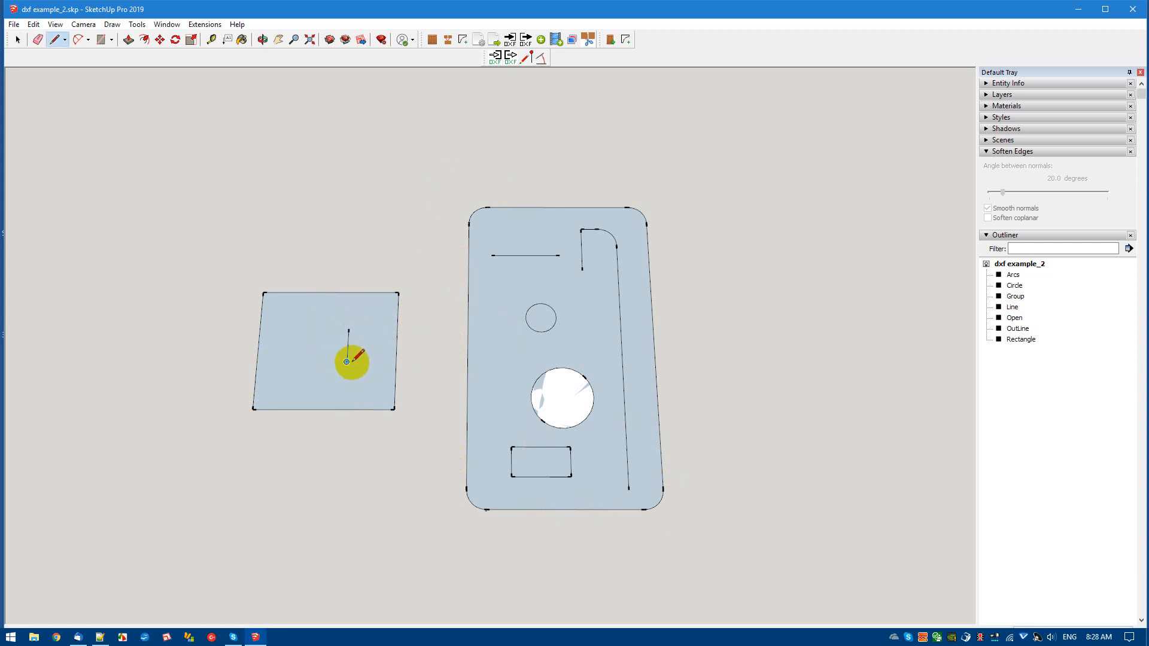
pyautogui.click(325, 352)
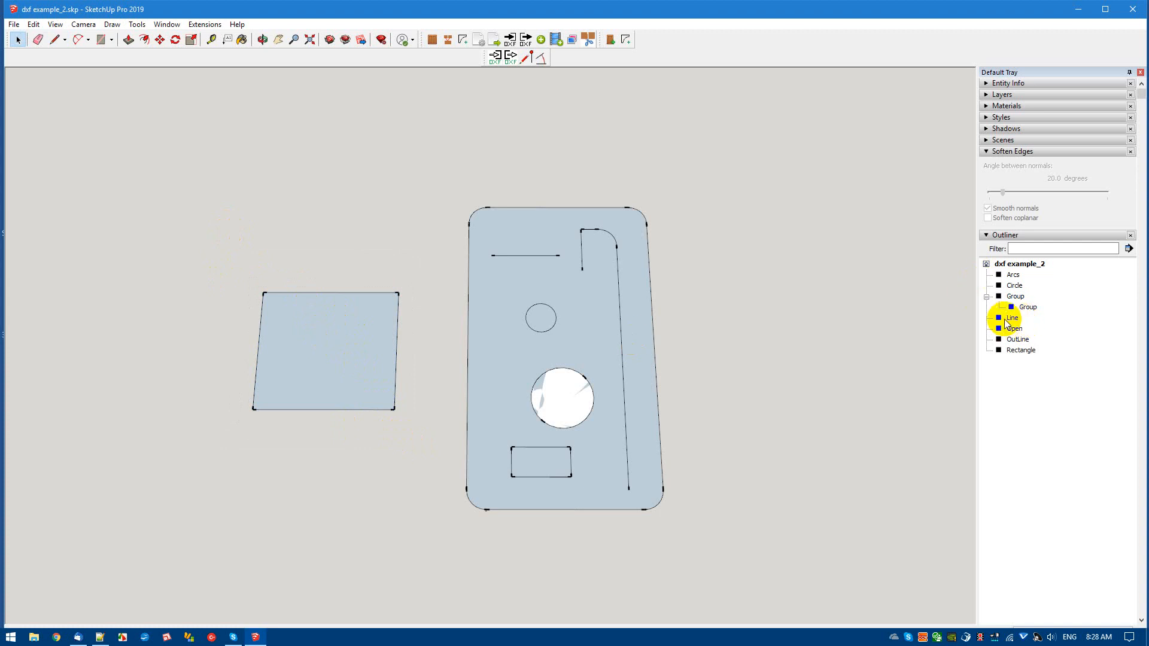
pyautogui.click(1016, 297)
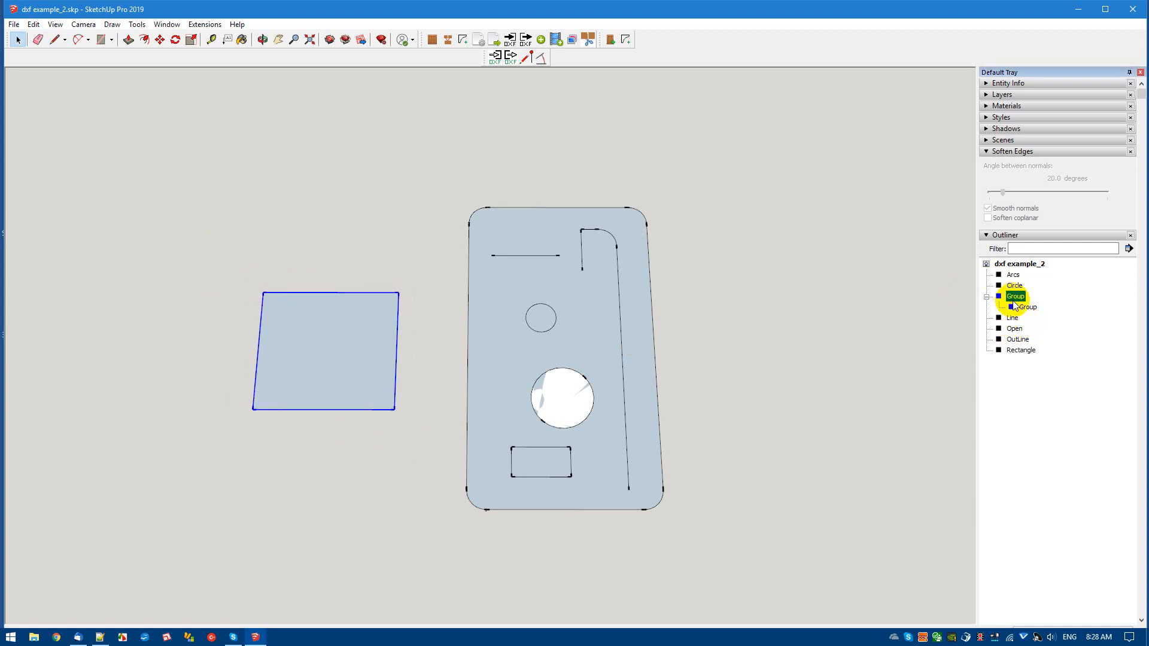
pyautogui.click(1028, 306)
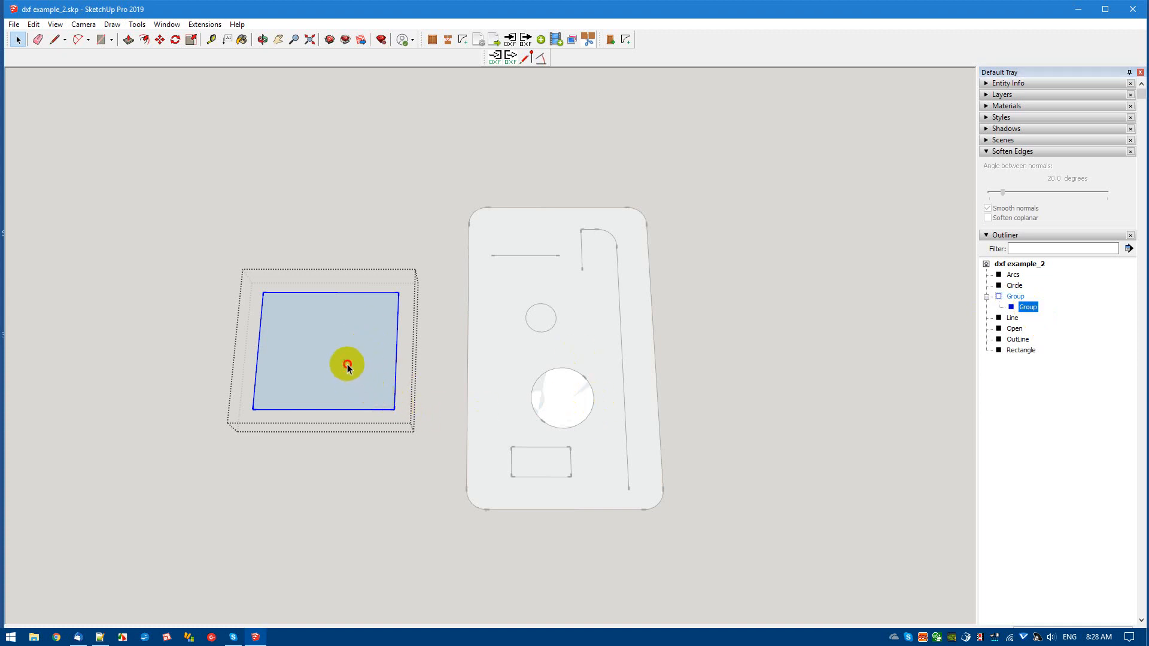
# Edit the square inside the nested group, isolating it from the rest of the model.
pyautogui.click(347, 365)
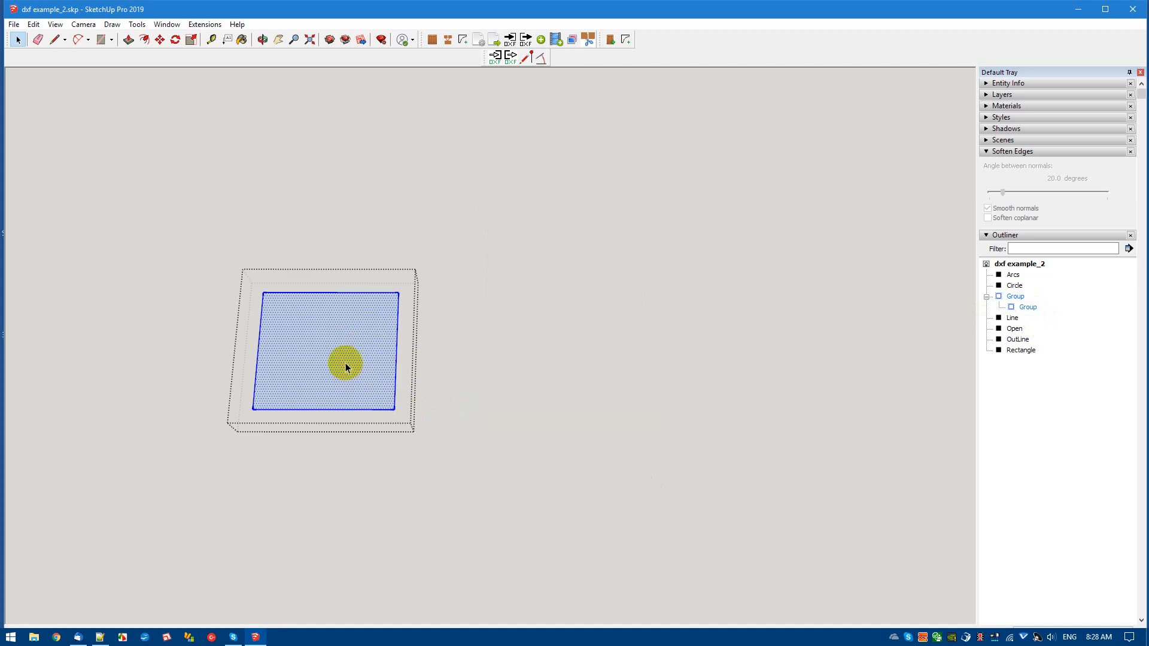
pyautogui.moveTo(440, 445)
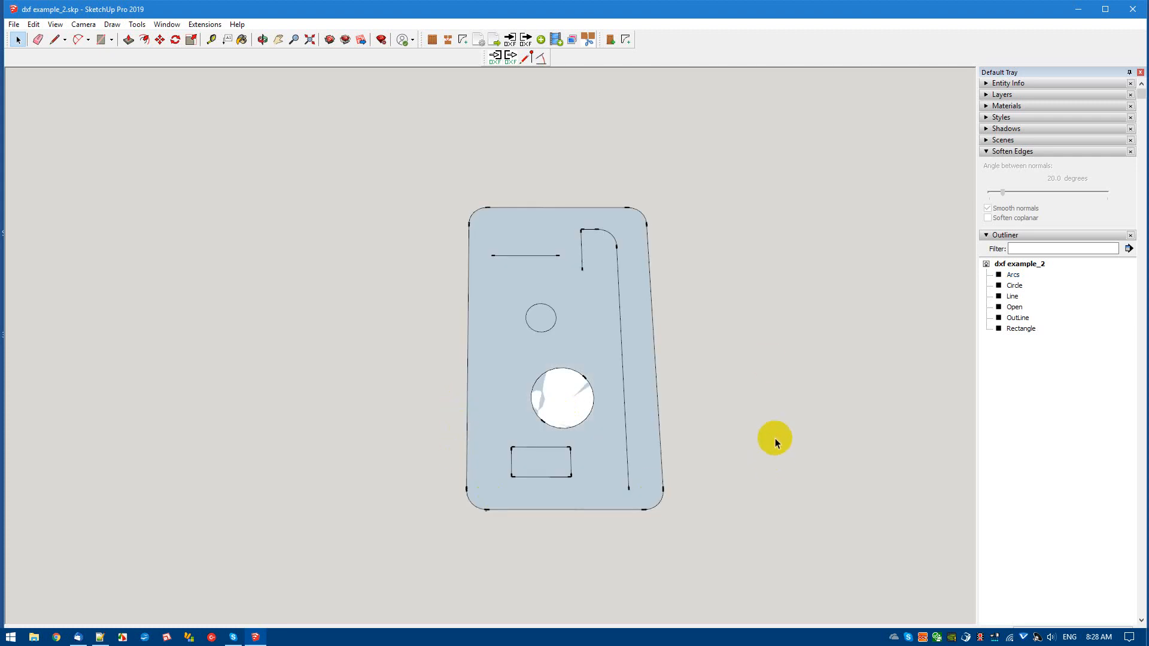
pyautogui.moveTo(382, 136)
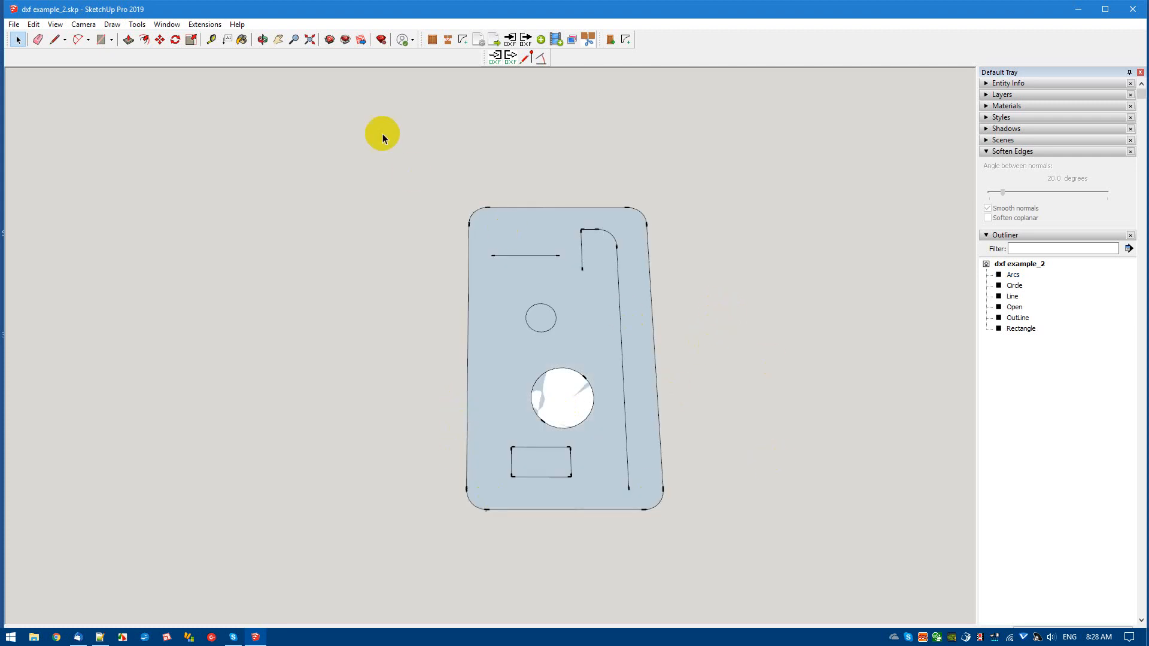
# Window-select all six paths of the part, group them, and select the new group.
pyautogui.moveTo(382, 136); pyautogui.dragTo(715, 548)
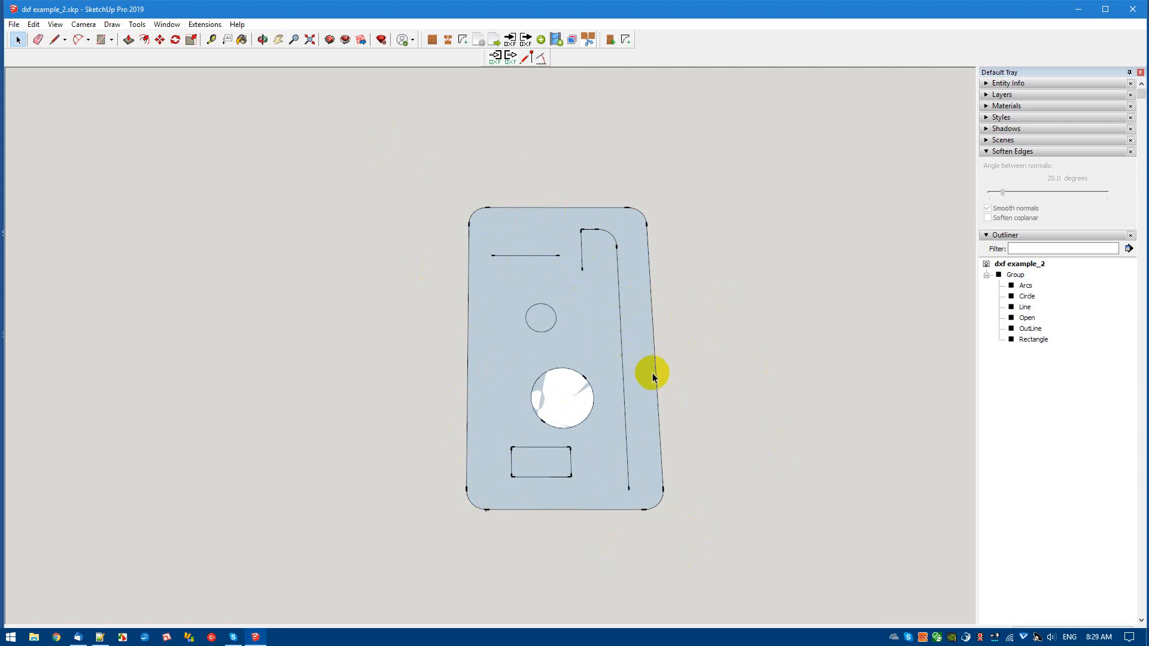
pyautogui.click(653, 373)
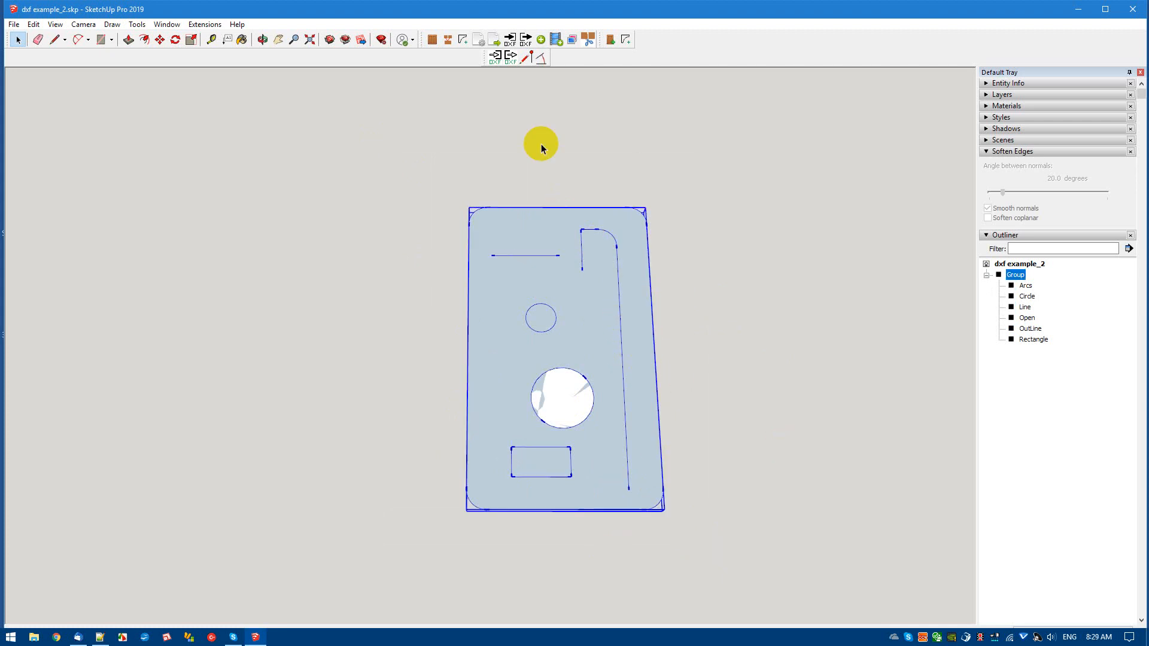
pyautogui.moveTo(509, 56)
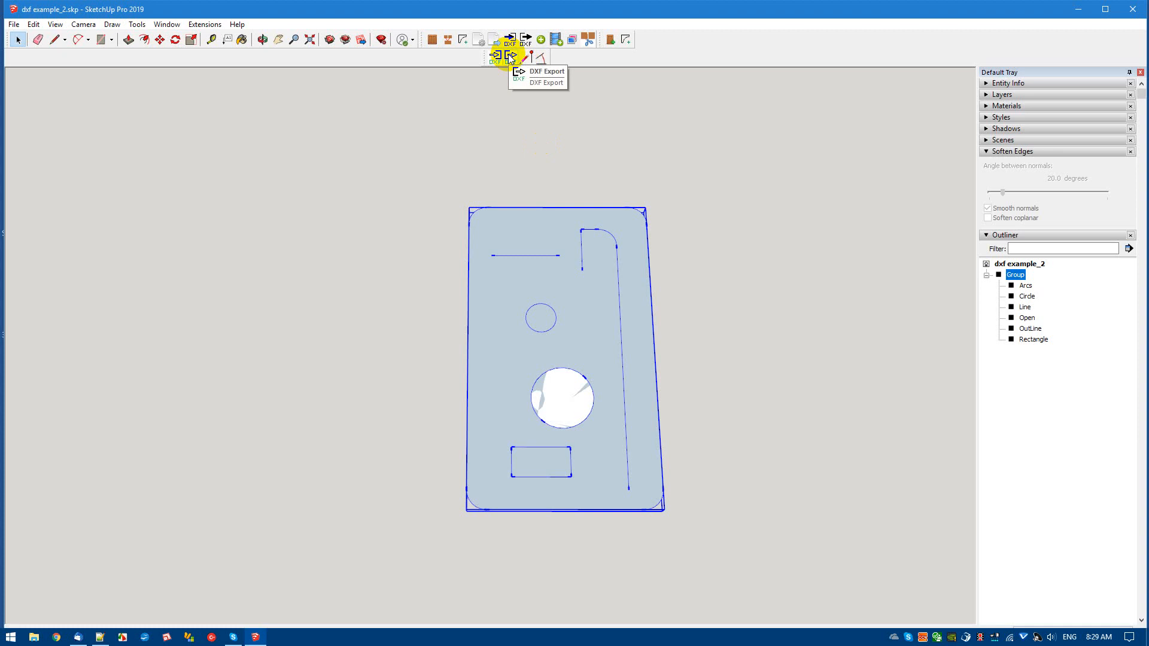
# Export the grouped part with DXF Export, saving over the chosen DXF file.
pyautogui.click(497, 56)
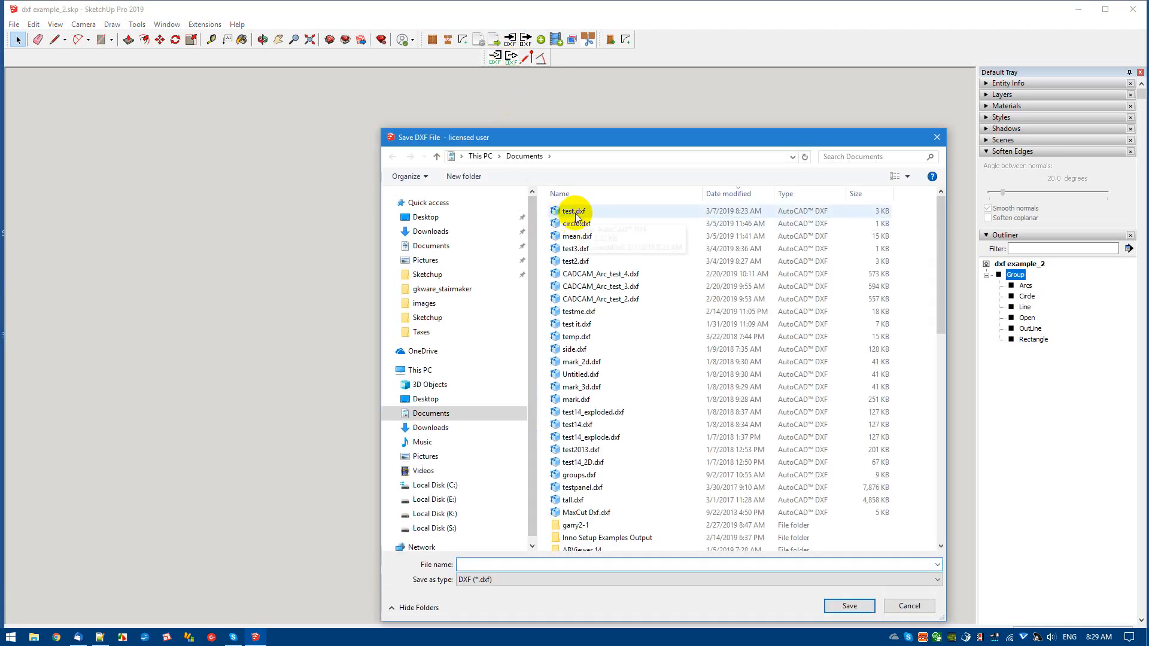
pyautogui.click(848, 606)
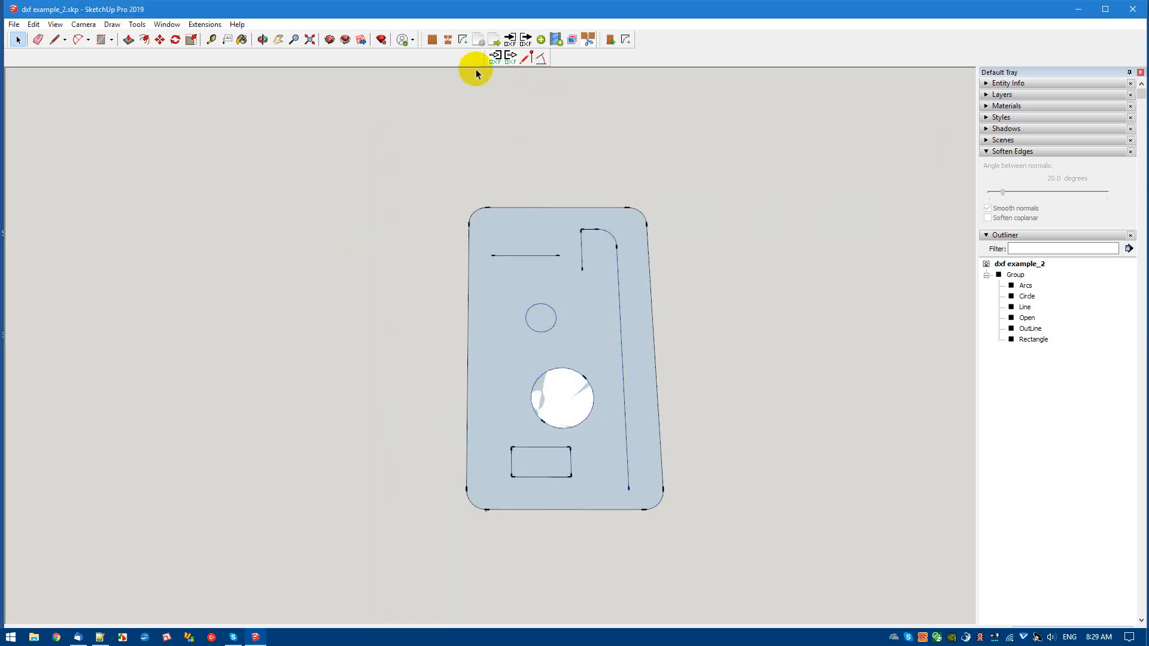
pyautogui.click(510, 39)
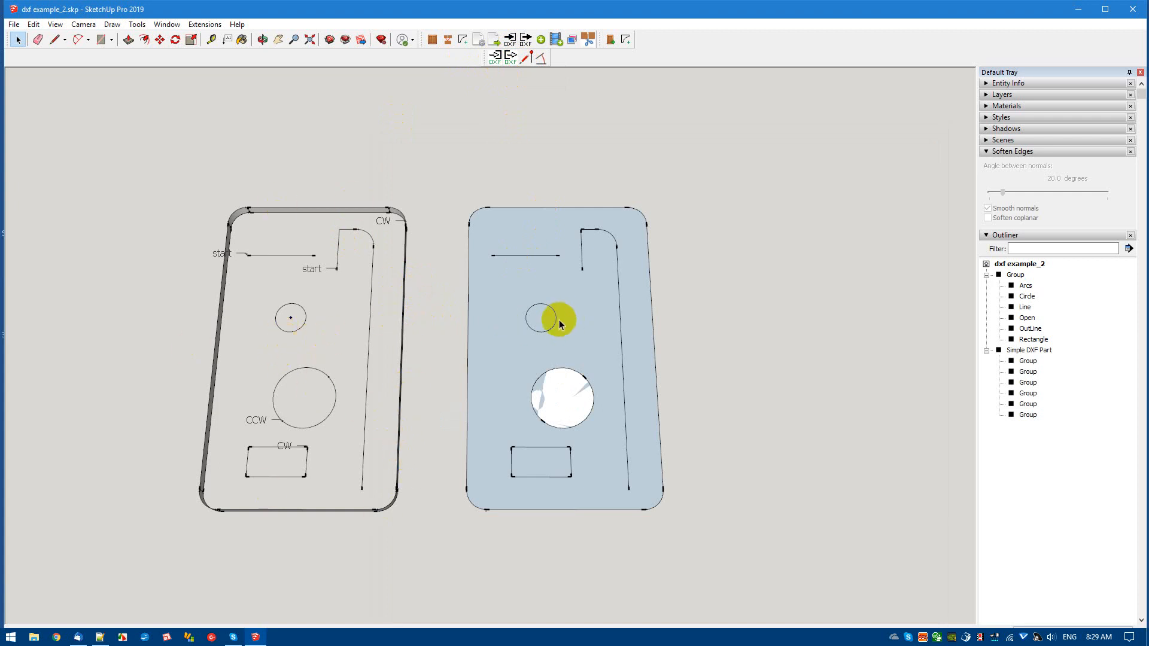
pyautogui.moveTo(289, 318)
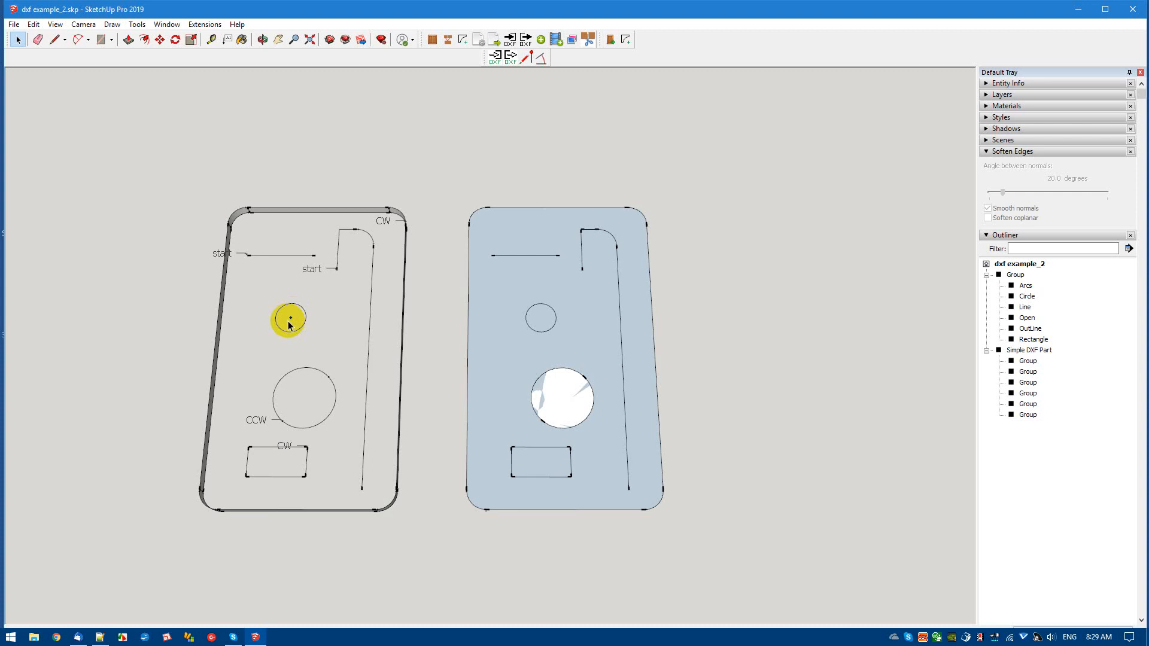
pyautogui.moveTo(359, 385)
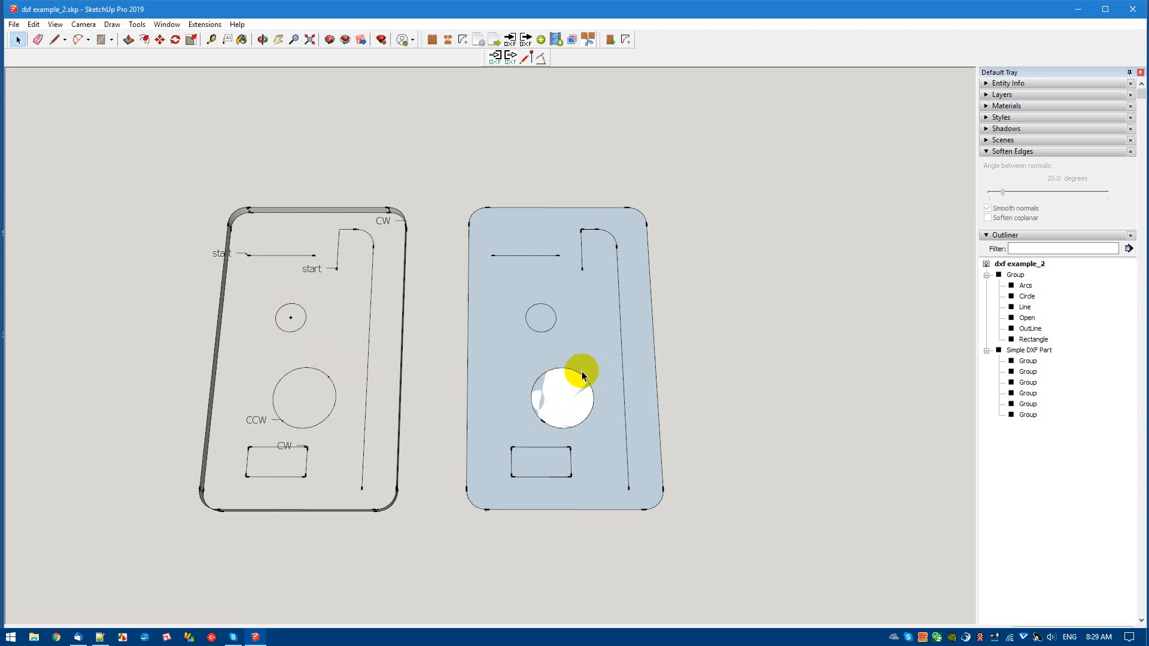
pyautogui.moveTo(542, 427)
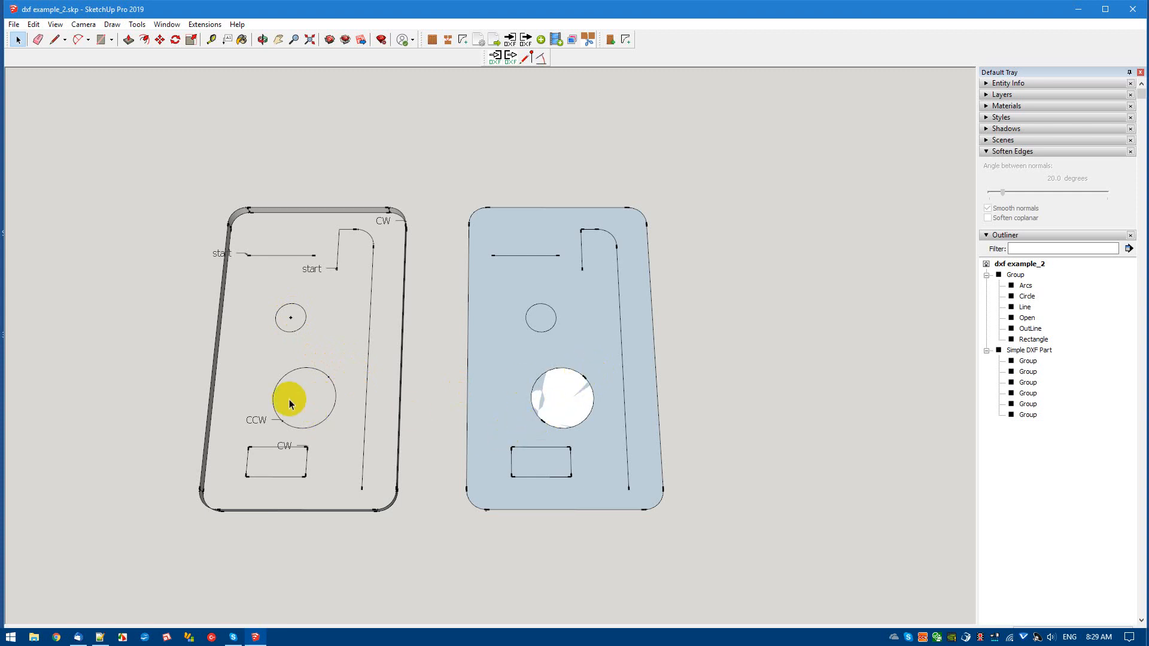
pyautogui.moveTo(579, 417)
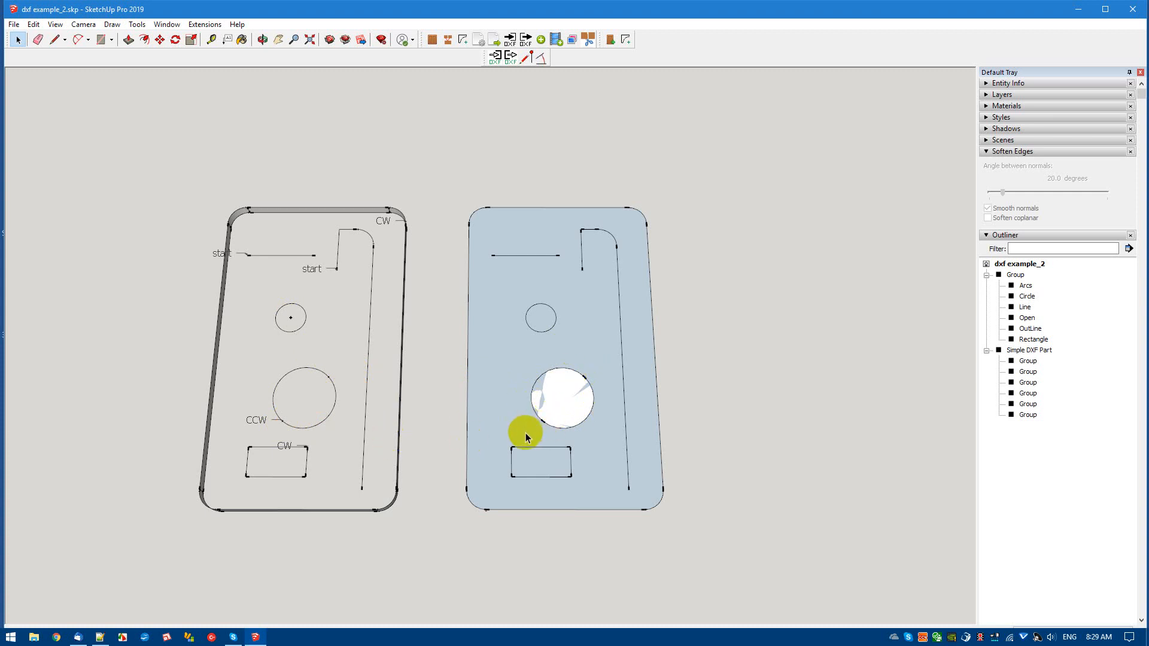
pyautogui.moveTo(532, 264)
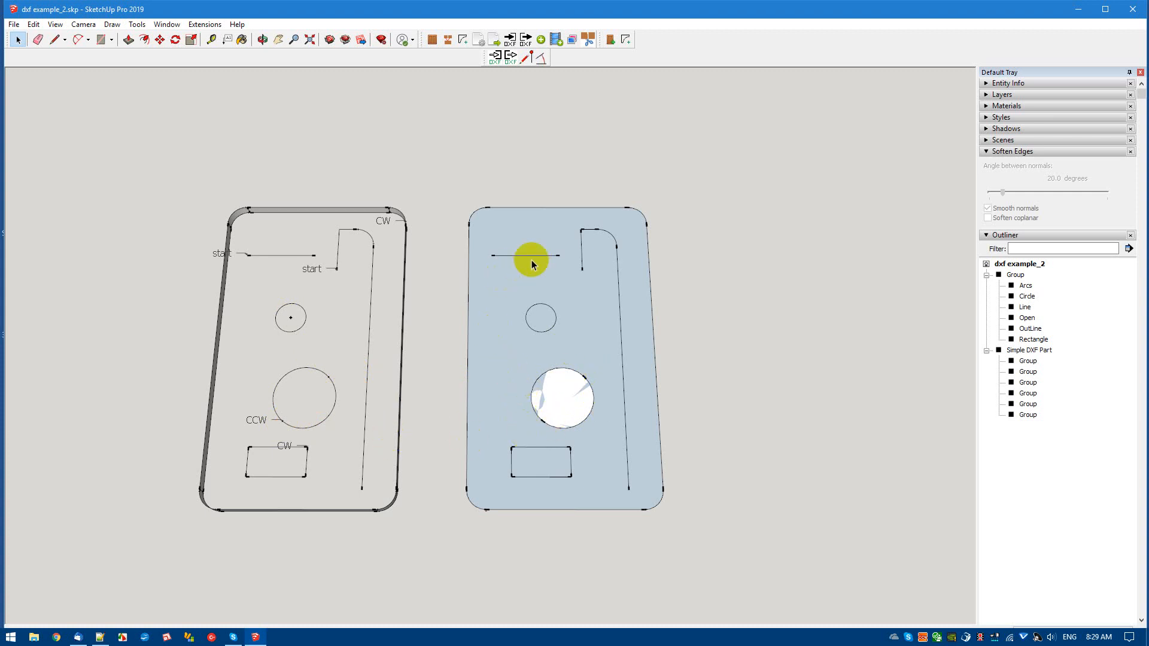
pyautogui.moveTo(582, 258)
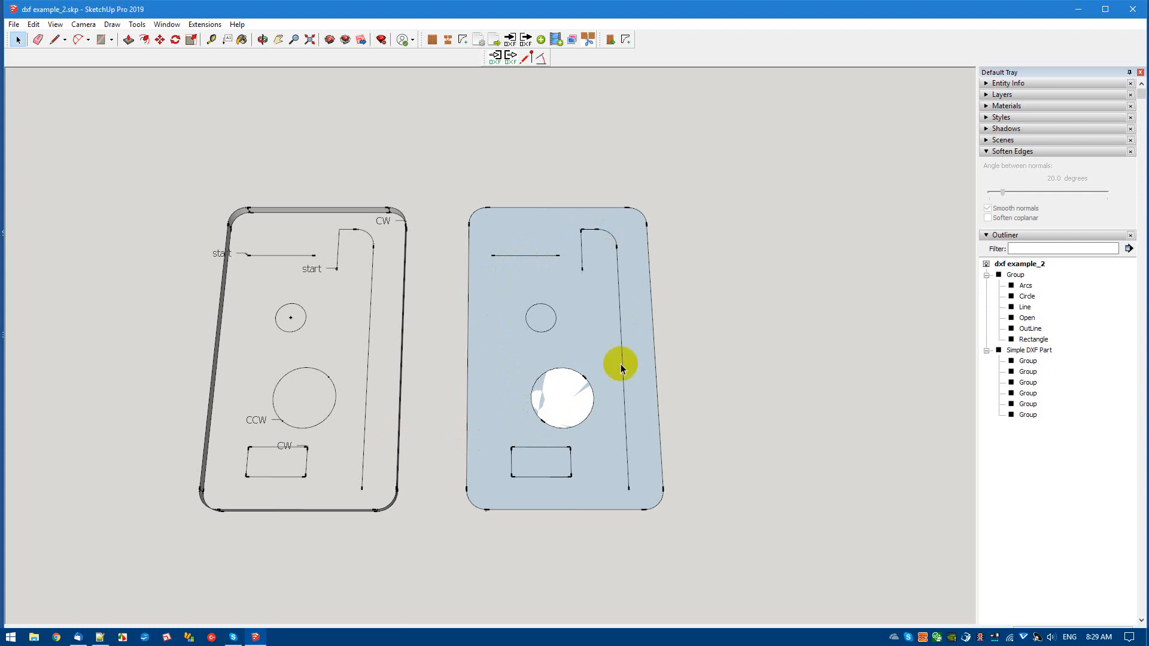
pyautogui.moveTo(564, 462)
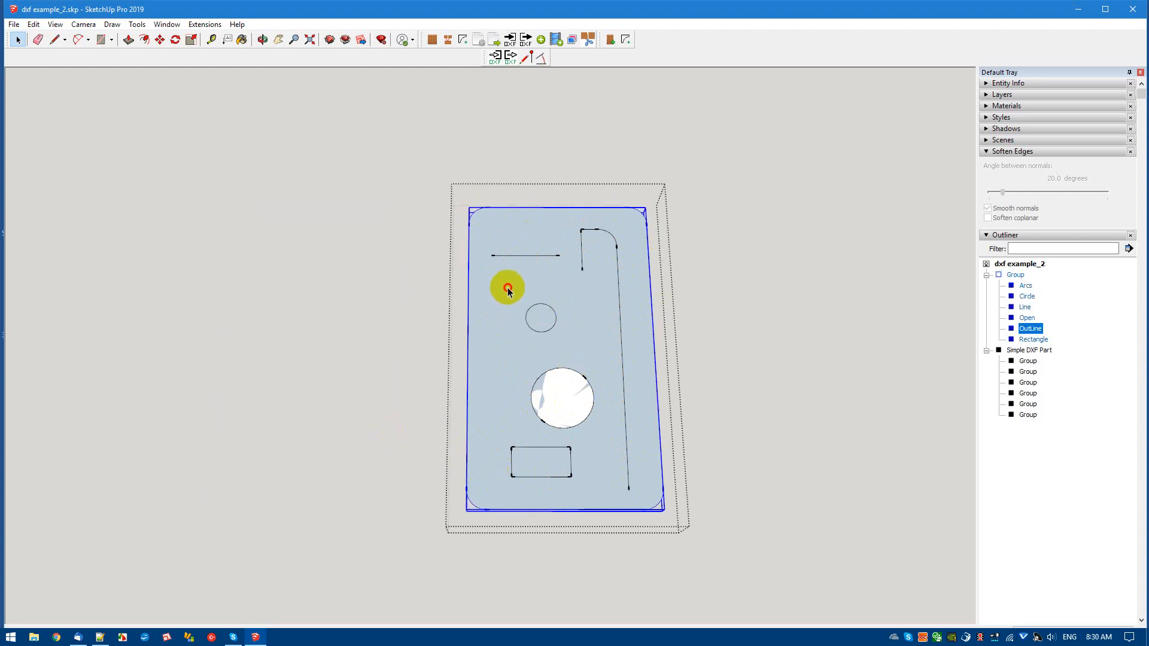
# Select the imported part's OutLine path to compare its start and direction labels.
pyautogui.click(1012, 329)
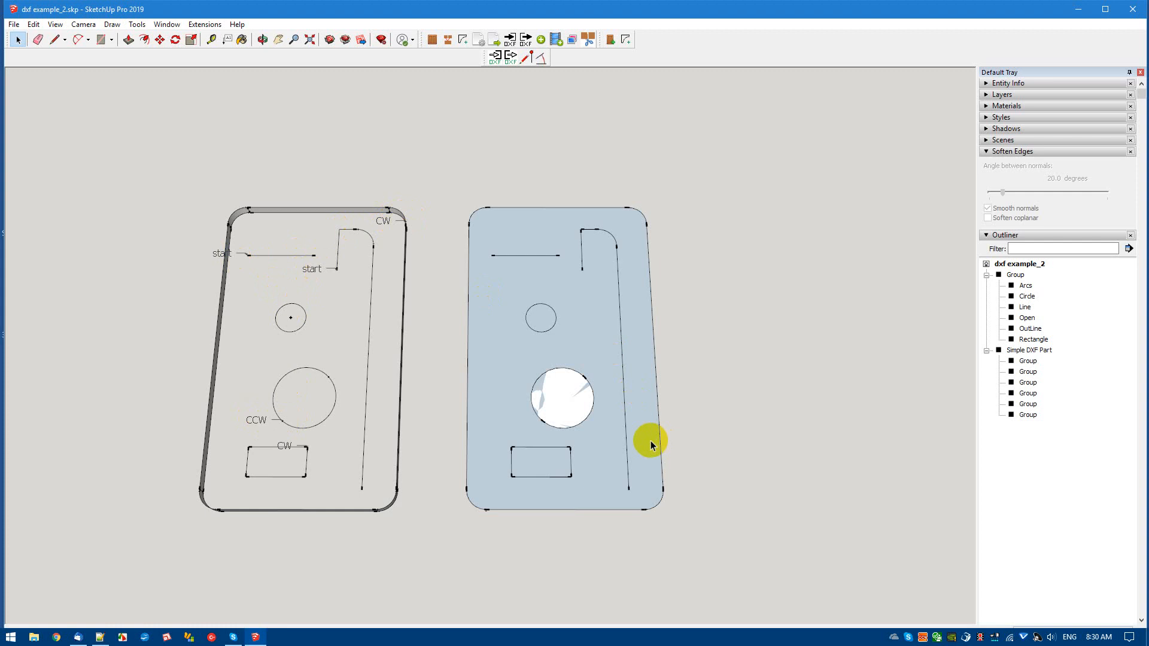
pyautogui.moveTo(562, 436)
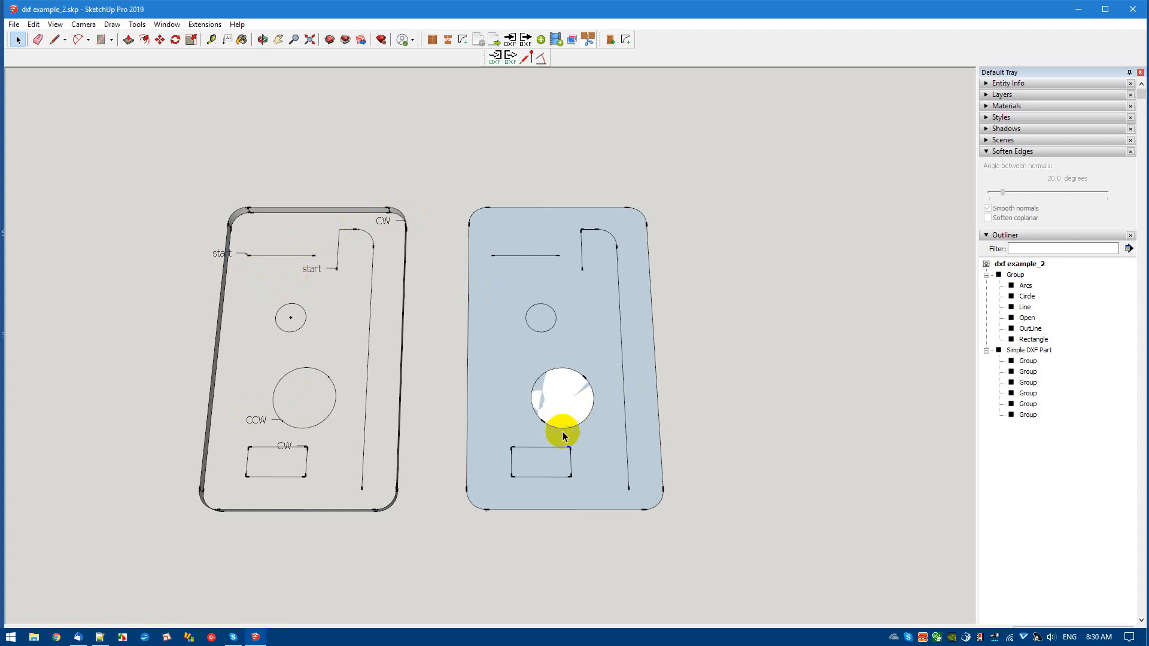
pyautogui.moveTo(401, 366)
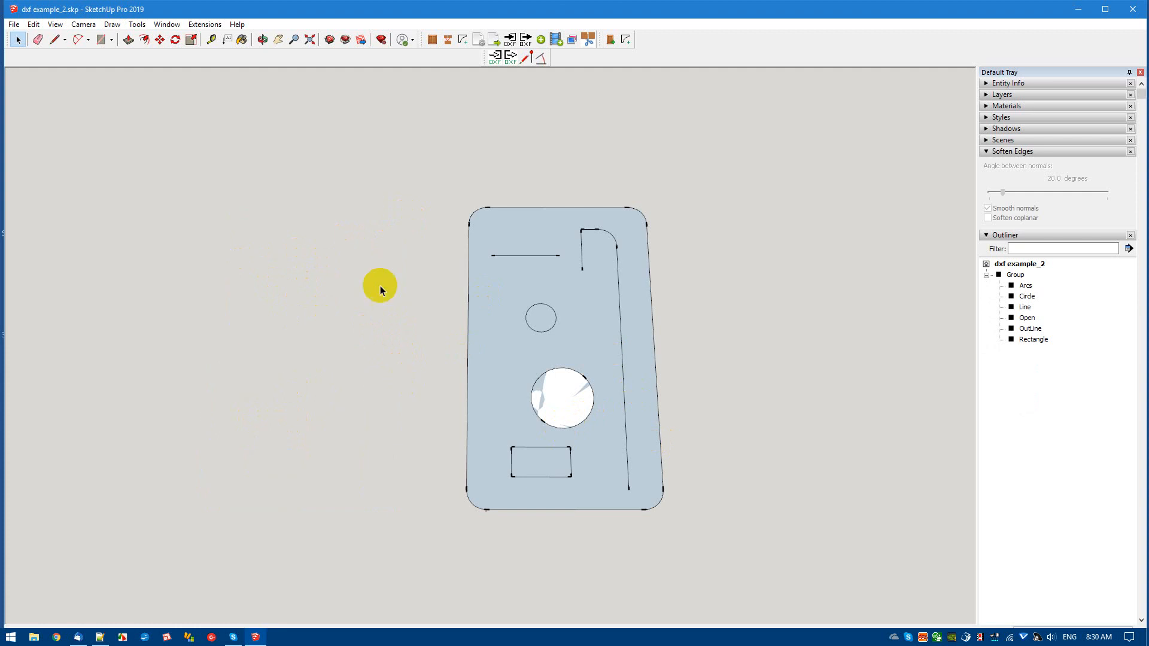
pyautogui.moveTo(566, 101)
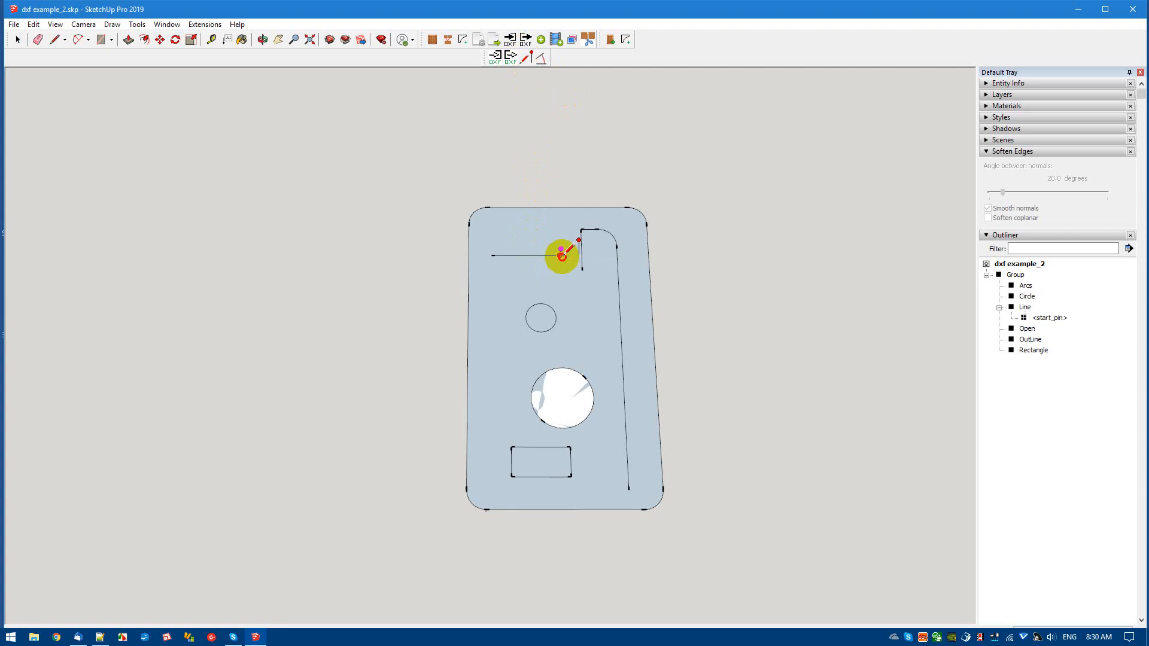
pyautogui.moveTo(628, 491)
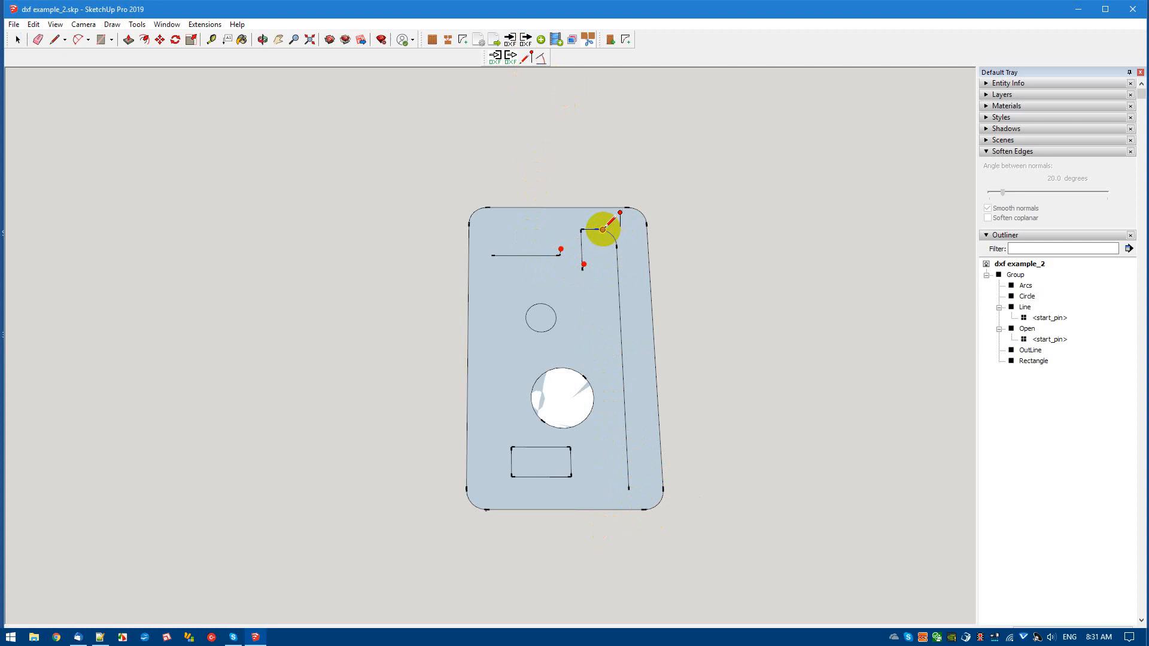
# Try start pins on the right arc and small circle, dismissing warnings and declining the split.
pyautogui.click(600, 229)
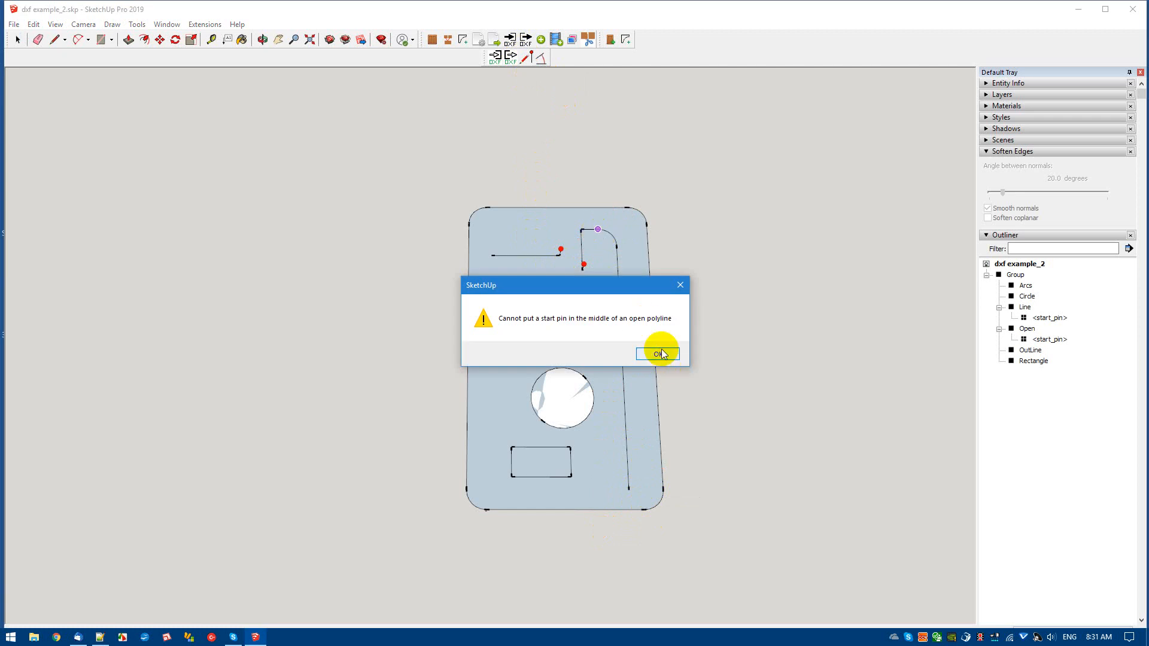
pyautogui.click(656, 353)
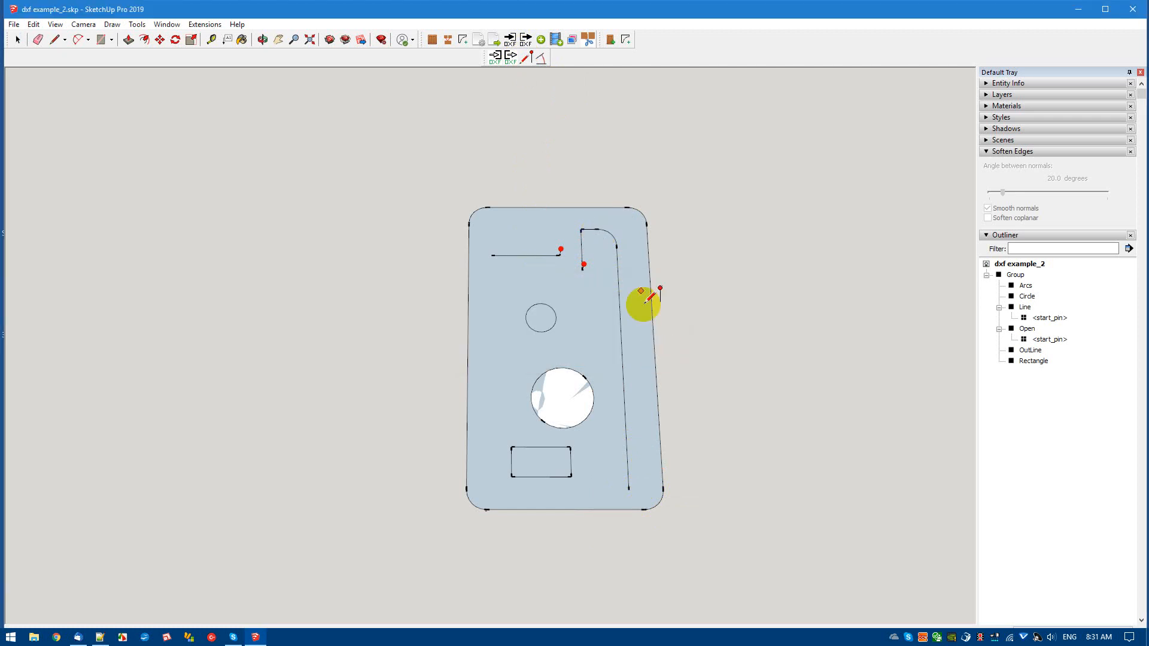
pyautogui.click(642, 301)
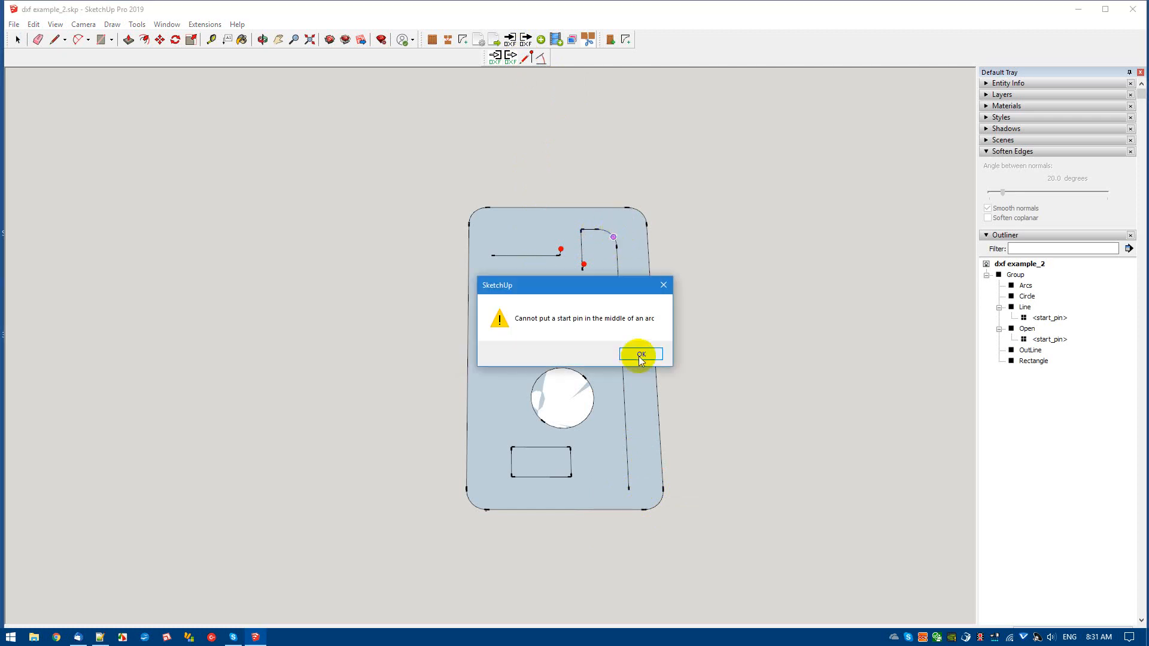
pyautogui.click(639, 354)
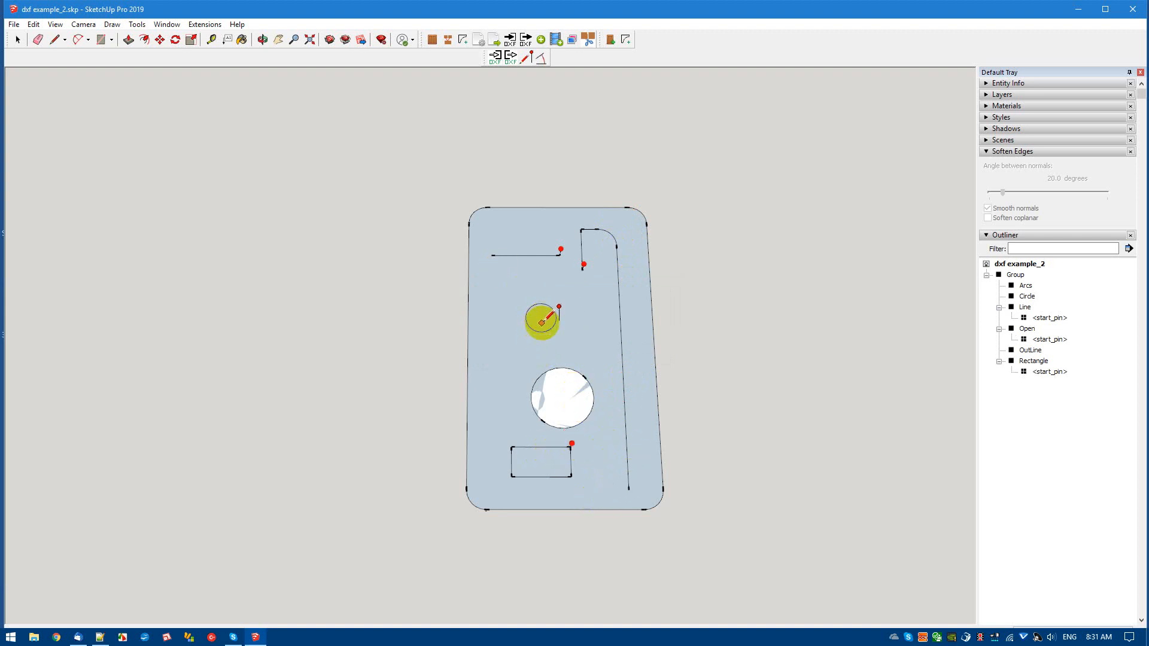
pyautogui.click(542, 321)
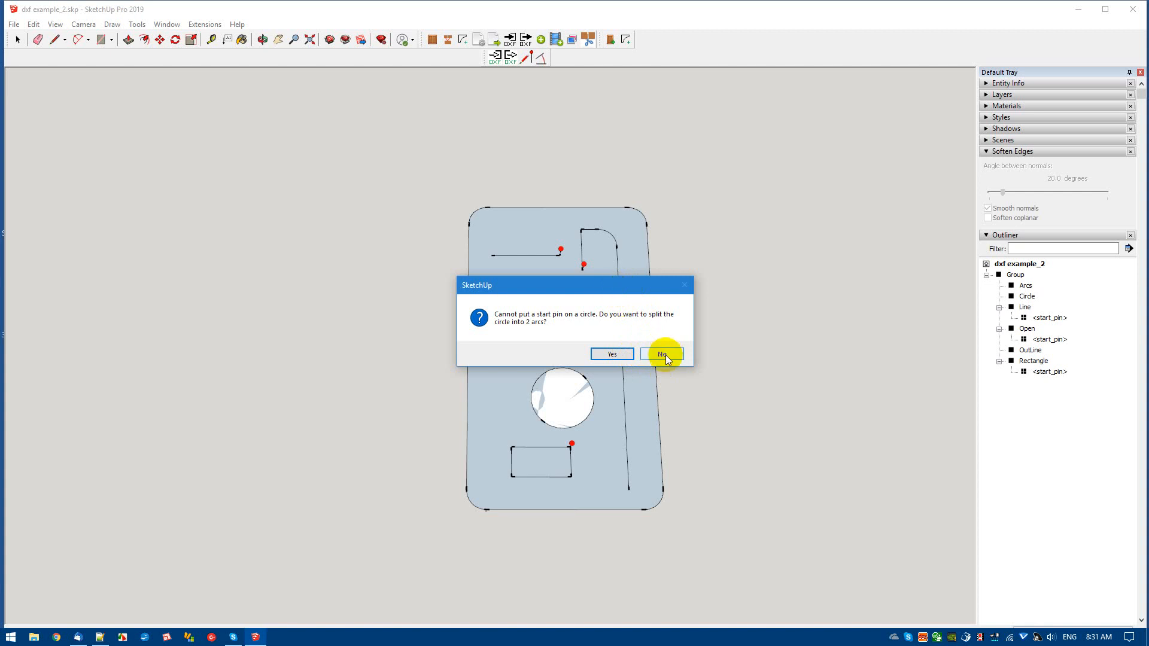
pyautogui.click(661, 353)
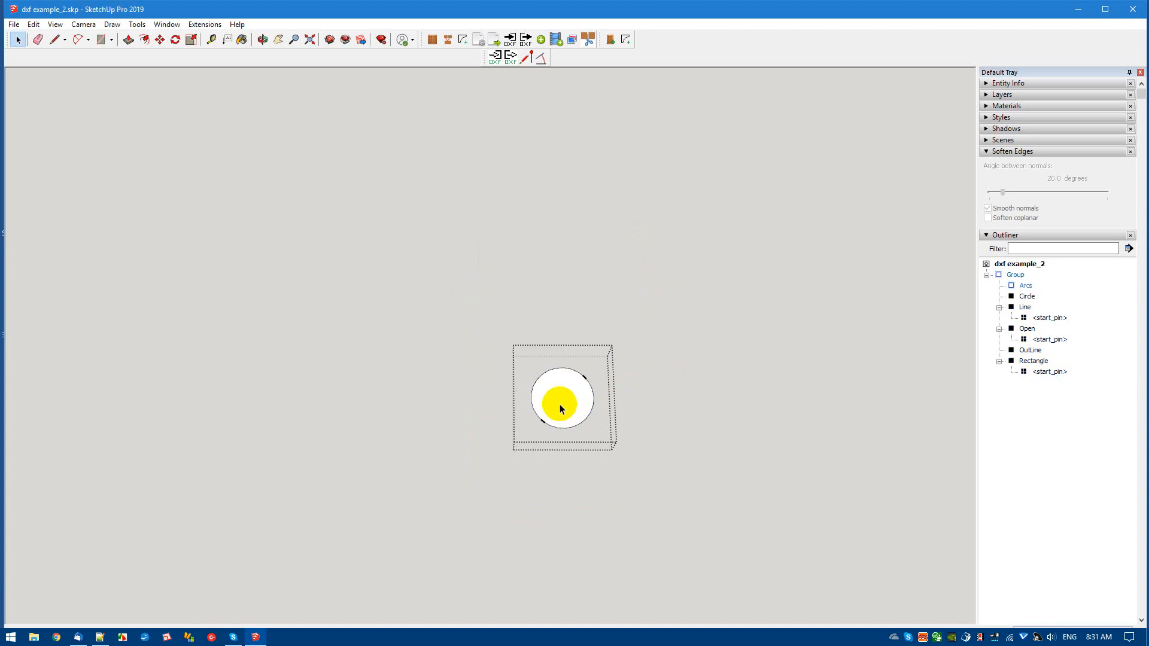
# Place a start pin at the large circle's top and accept splitting it into two arcs.
pyautogui.click(560, 409)
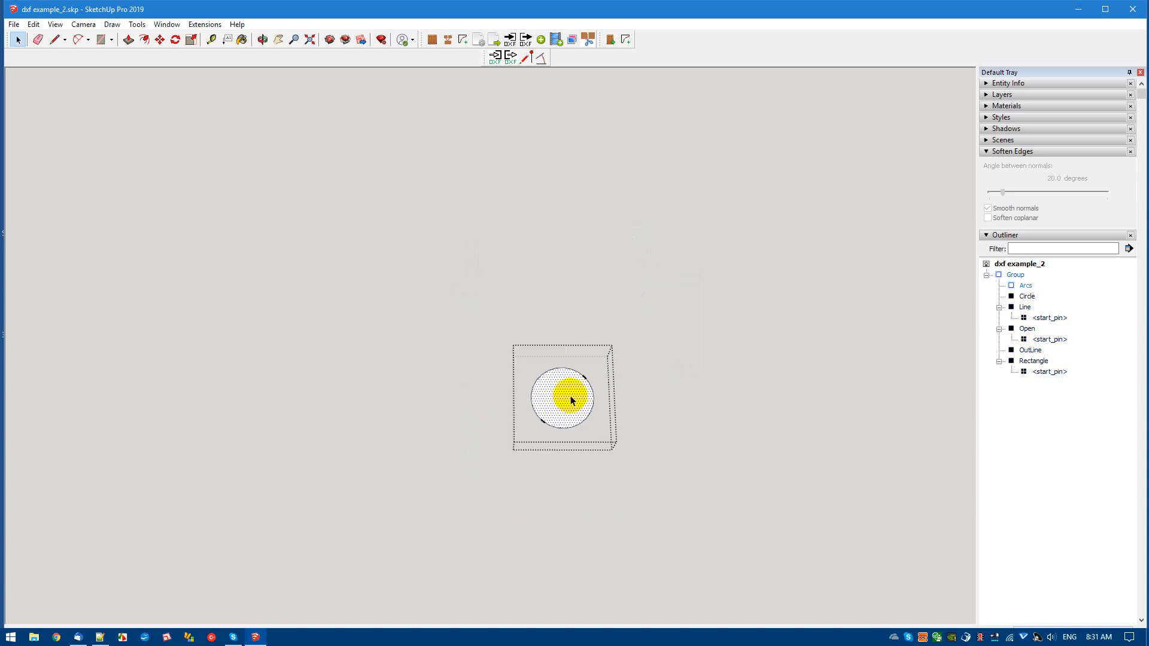
pyautogui.click(56, 40)
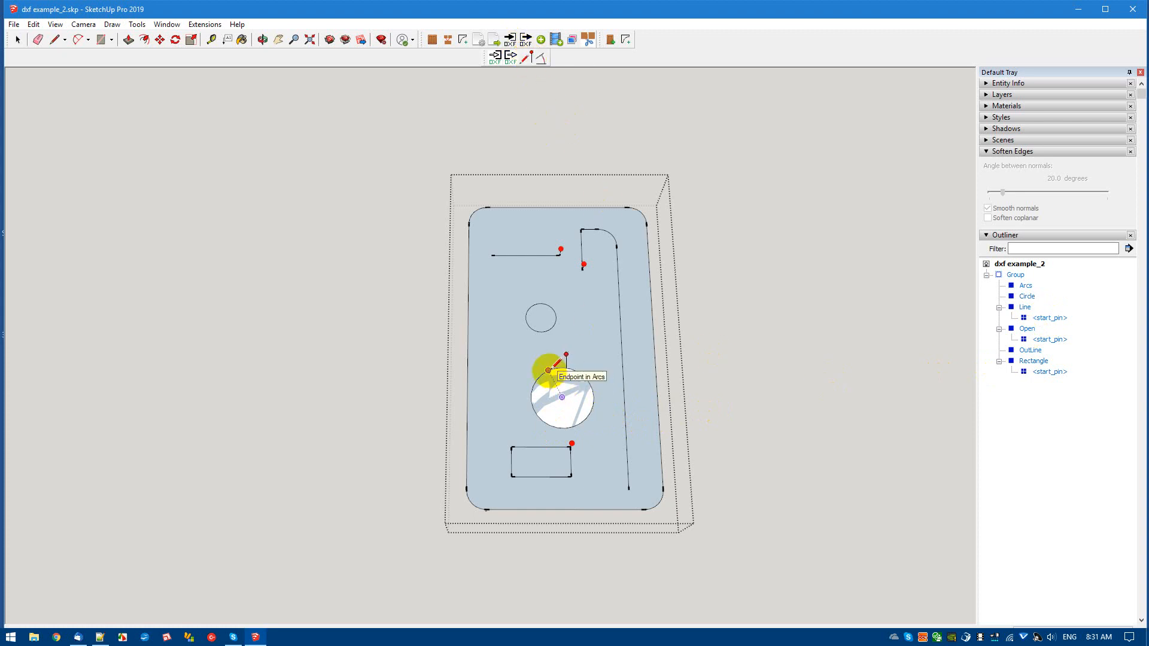
pyautogui.click(564, 357)
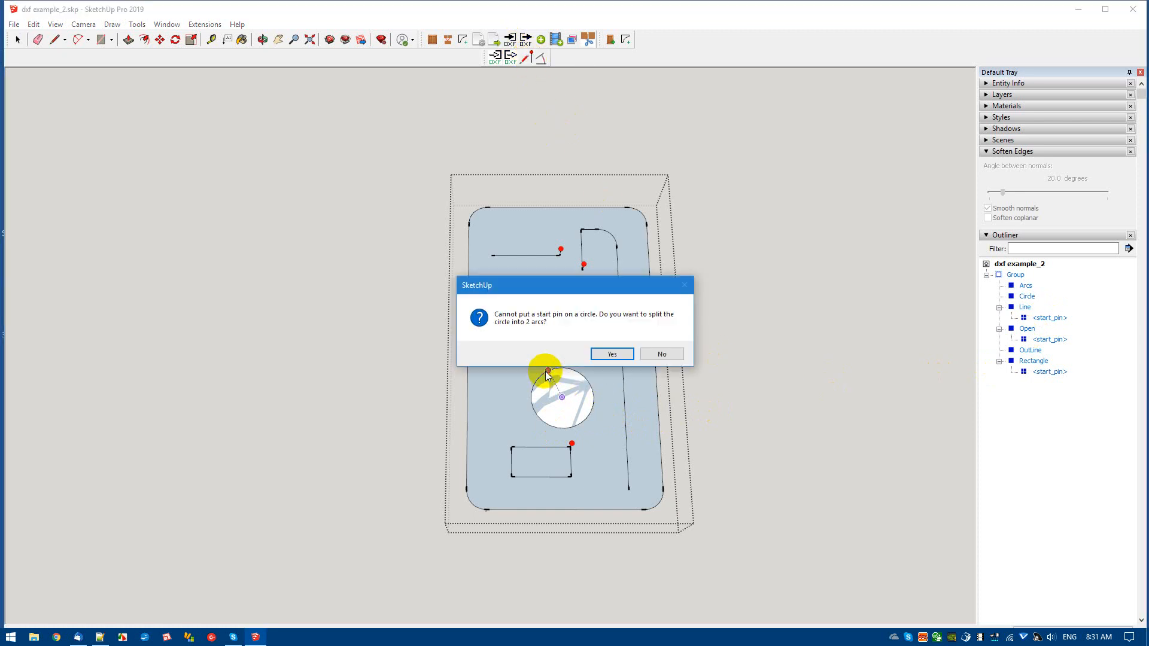
pyautogui.moveTo(510, 329)
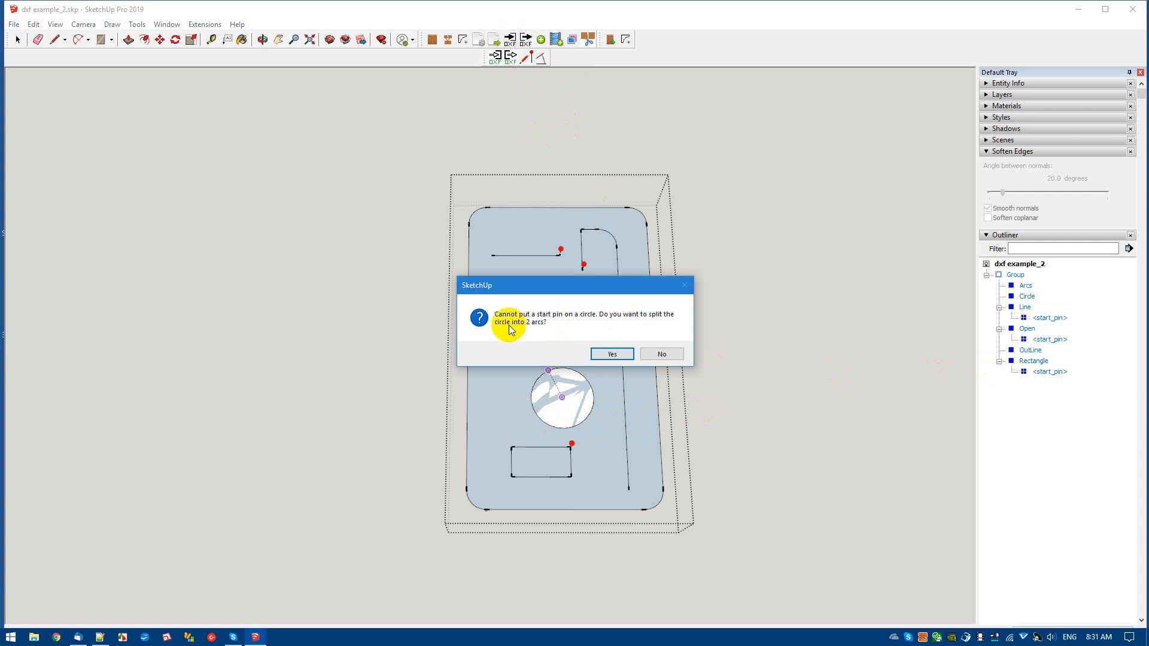
pyautogui.click(610, 353)
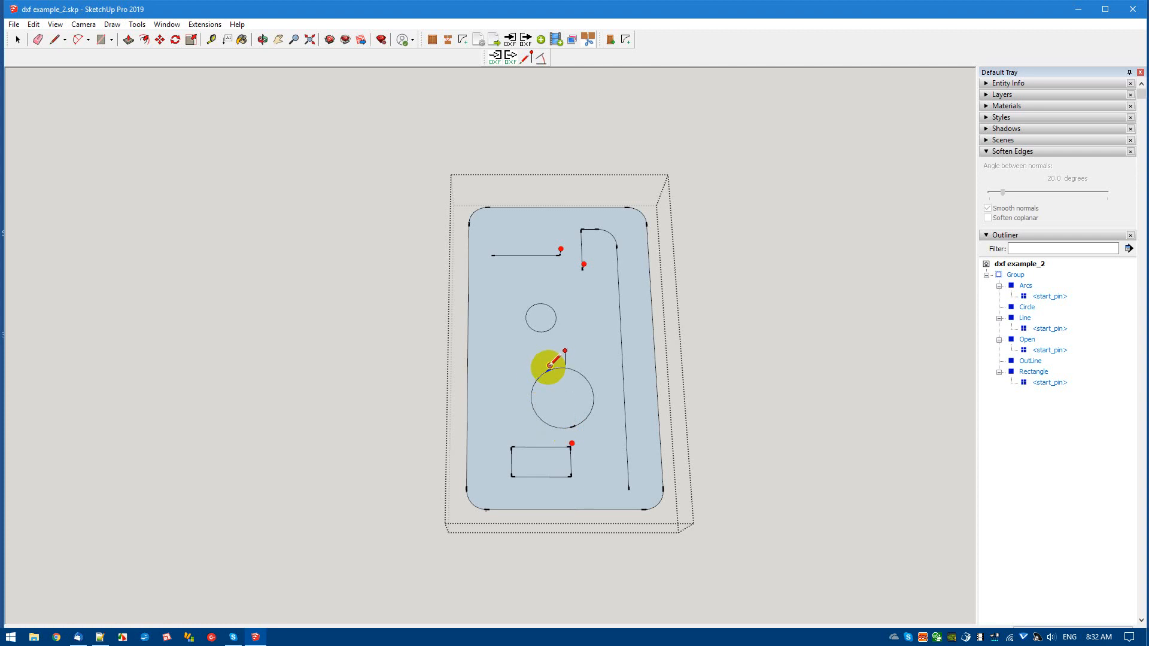
pyautogui.moveTo(648, 227)
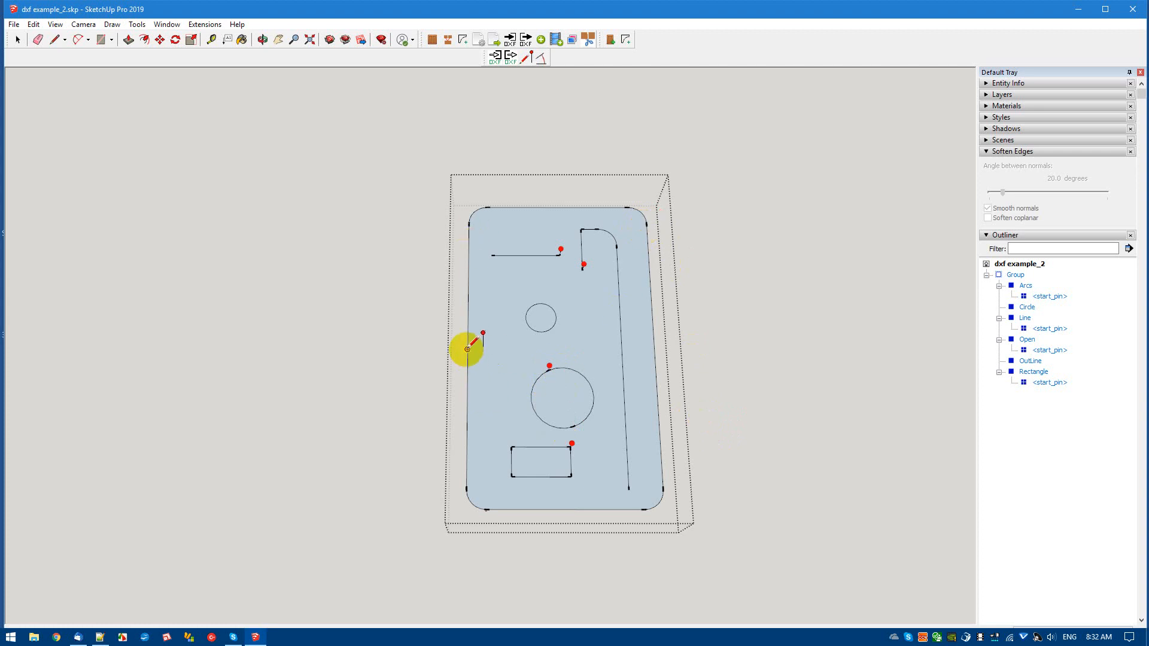
pyautogui.moveTo(467, 360)
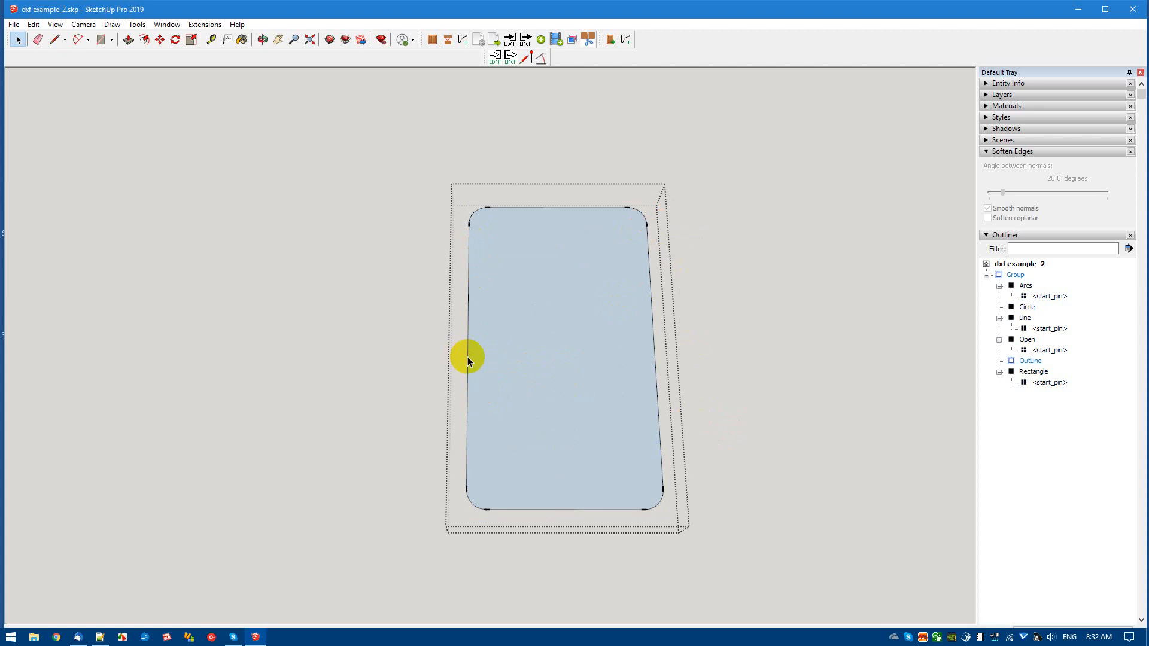
# Place a start pin on the left edge of the OutLine group via its right-click edit command.
pyautogui.rightClick(469, 362)
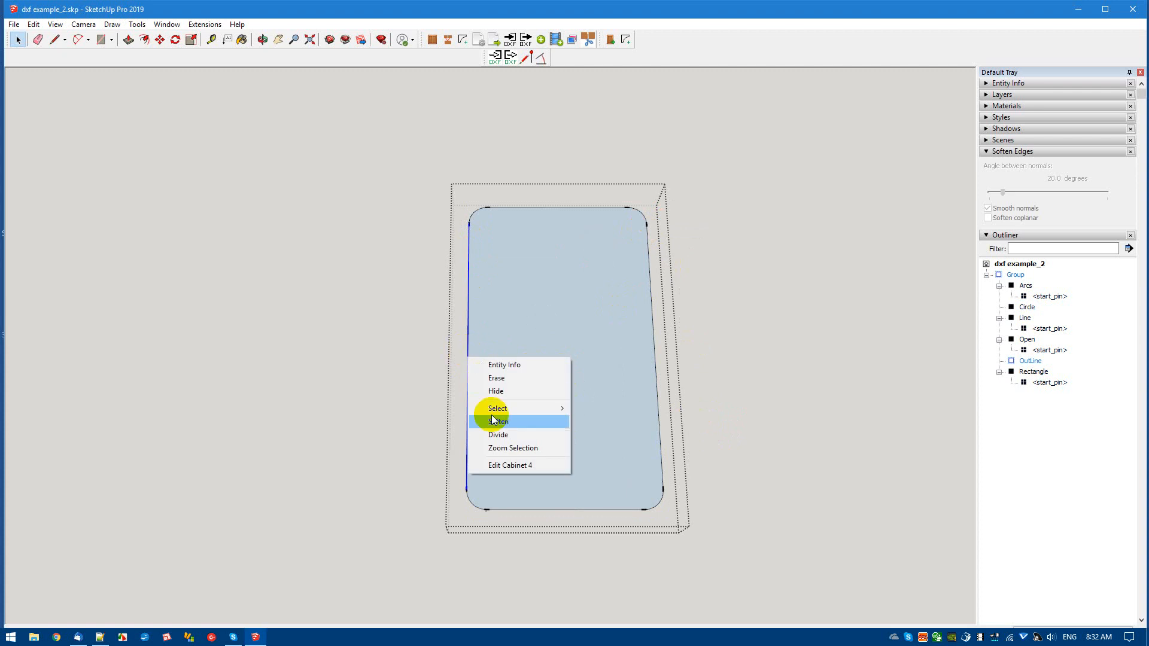
pyautogui.click(498, 421)
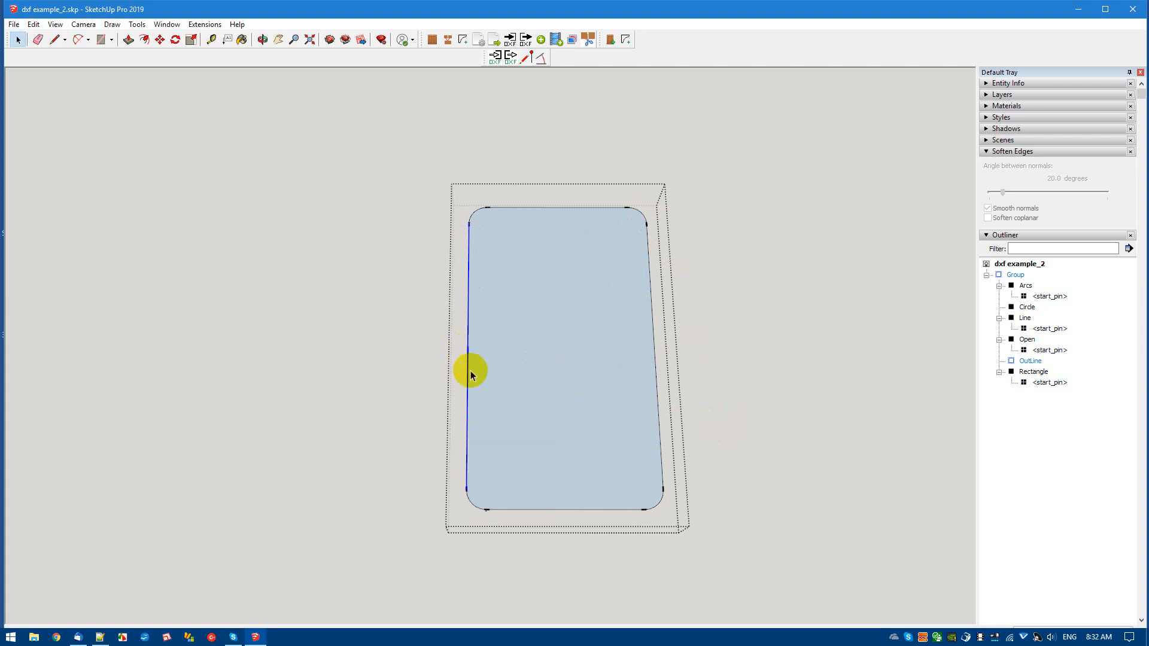
pyautogui.click(526, 39)
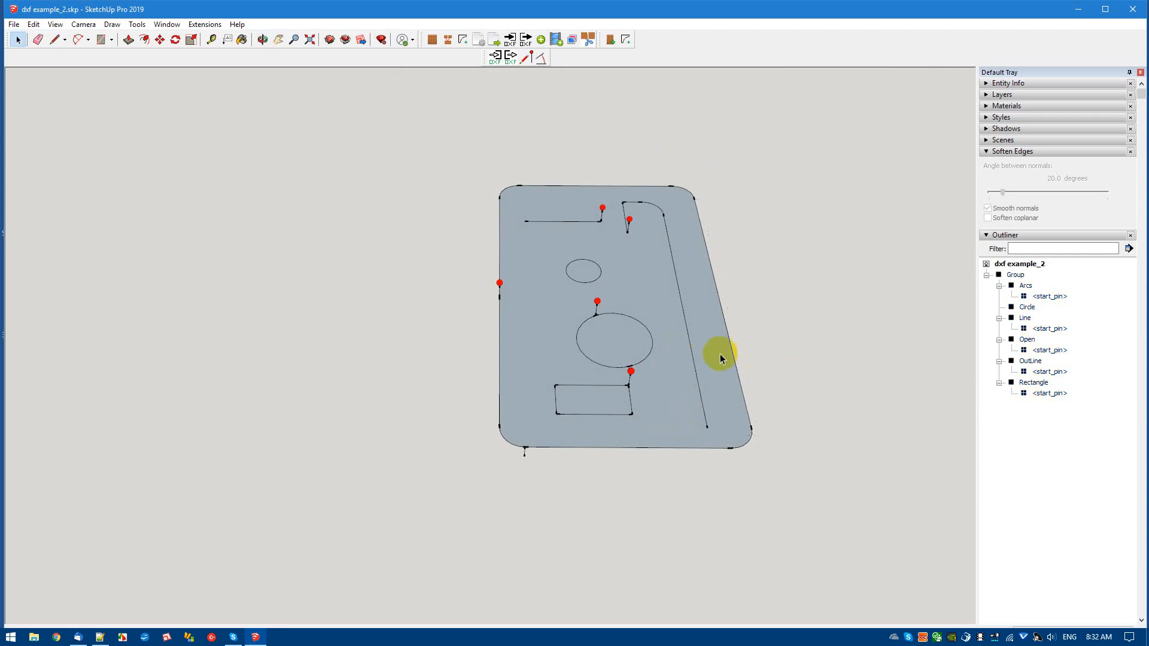
# Export the part group with Simple DXF, overwriting test.dxf, then re-import test.dxf.
pyautogui.click(511, 58)
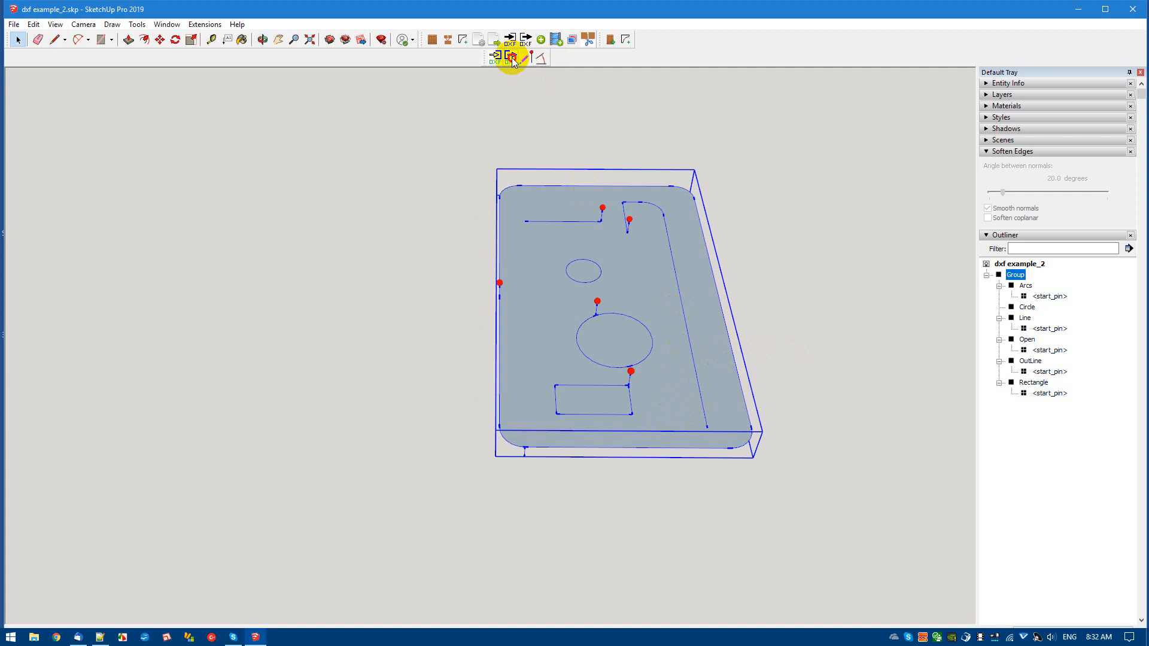
pyautogui.click(511, 58)
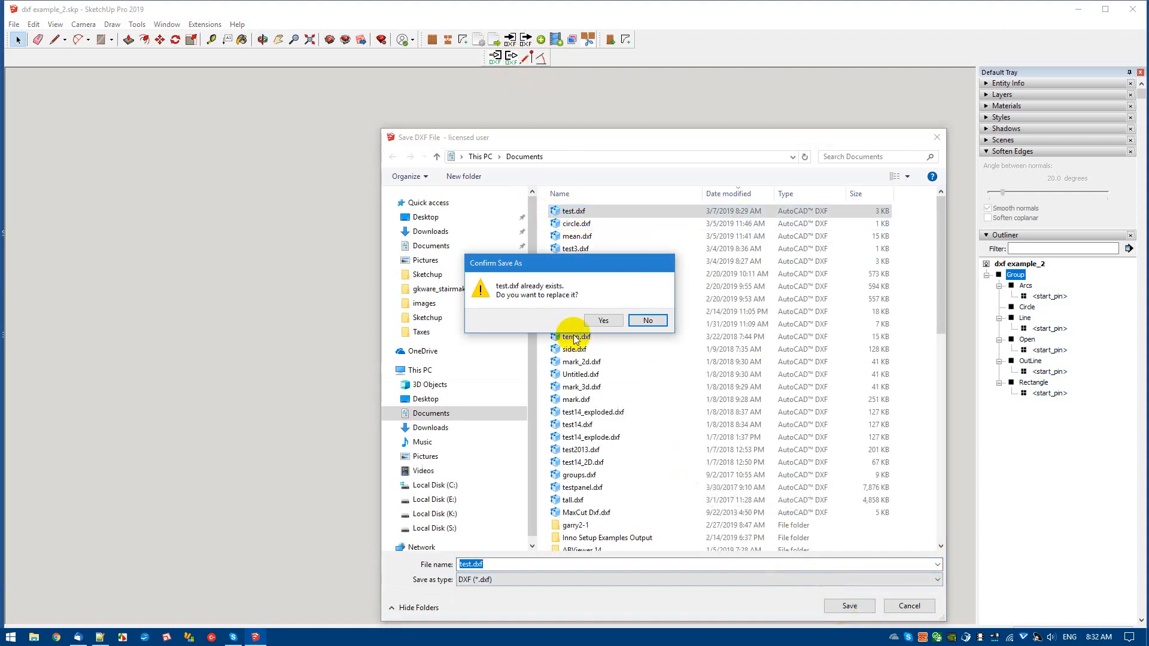
pyautogui.click(602, 320)
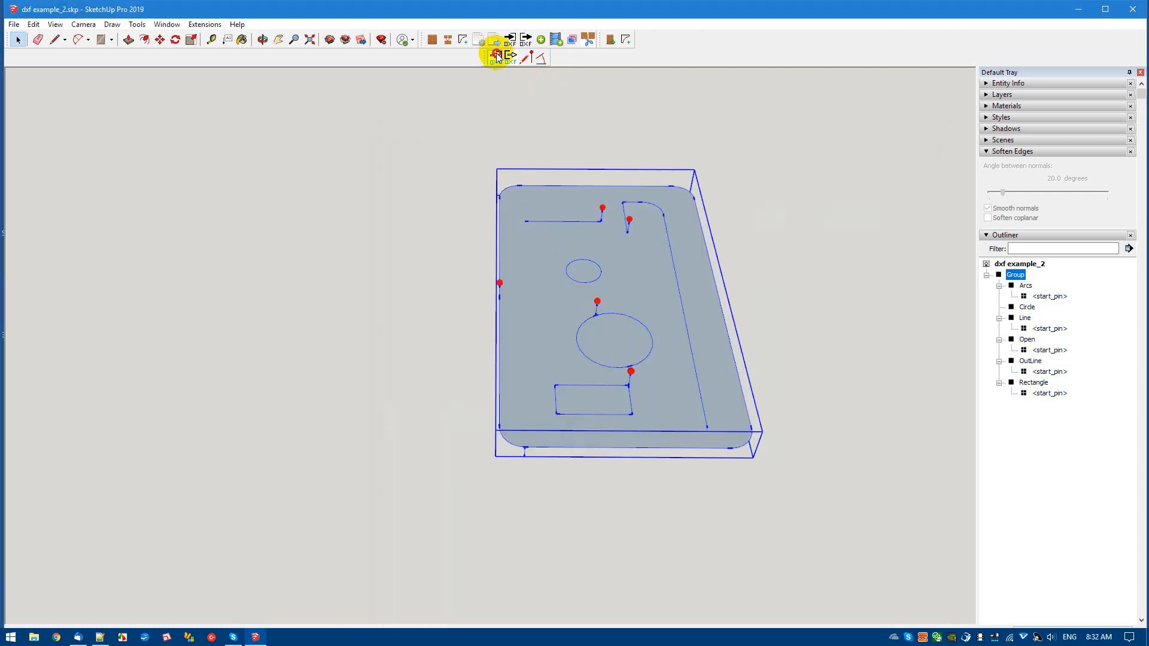
pyautogui.click(497, 54)
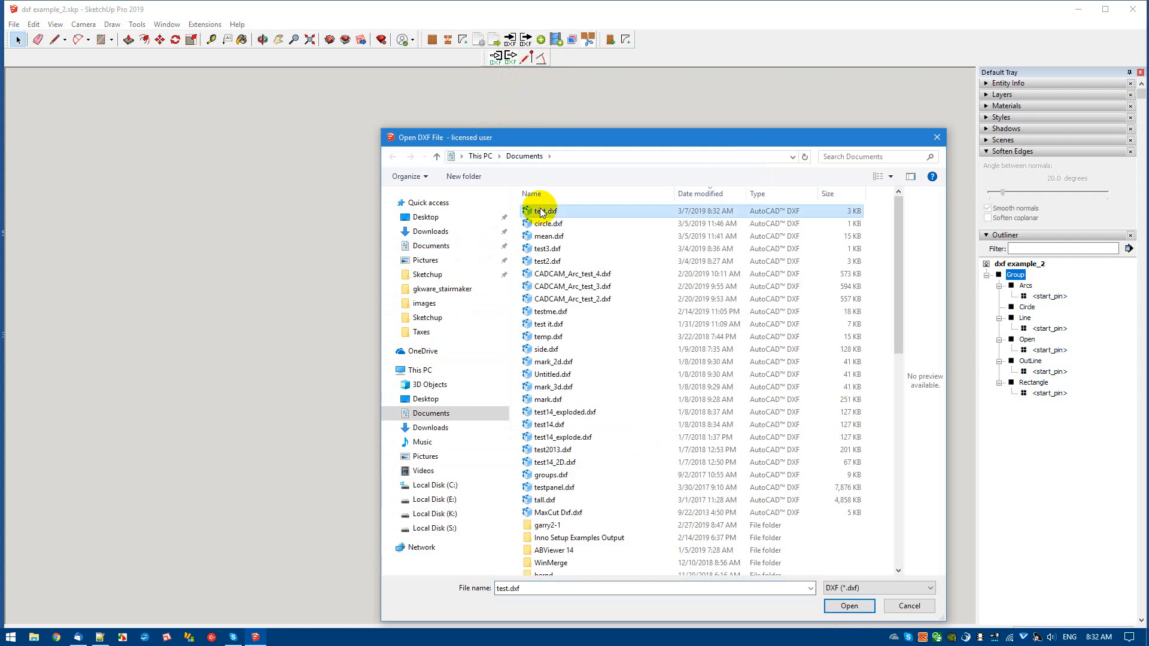
pyautogui.click(848, 606)
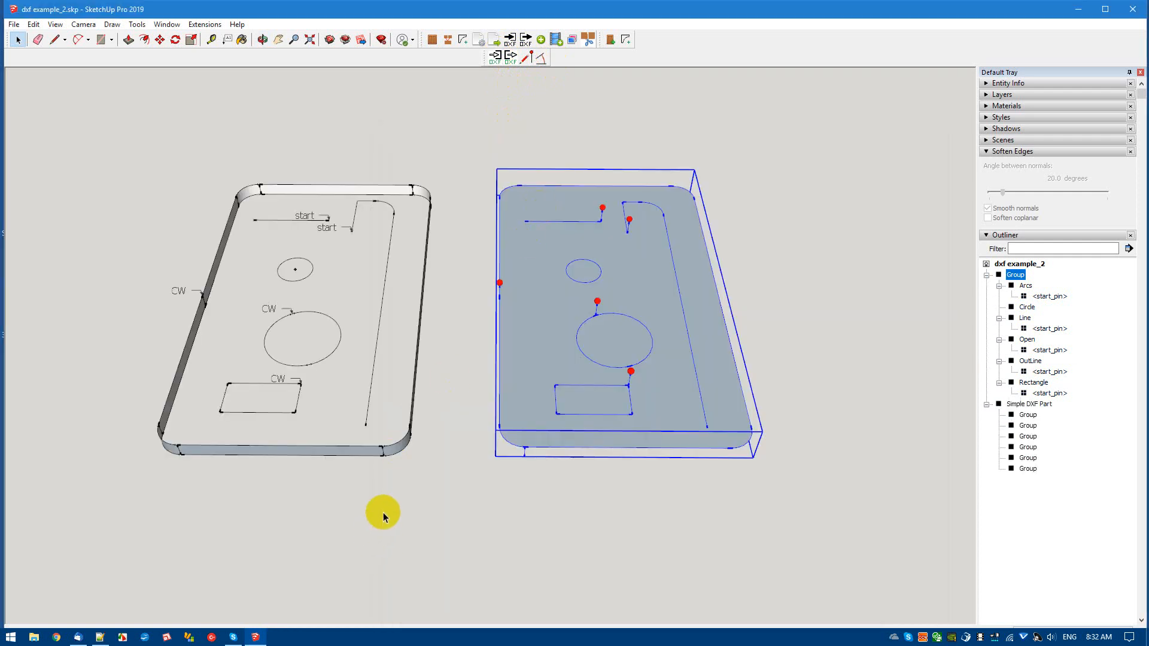
pyautogui.moveTo(497, 286)
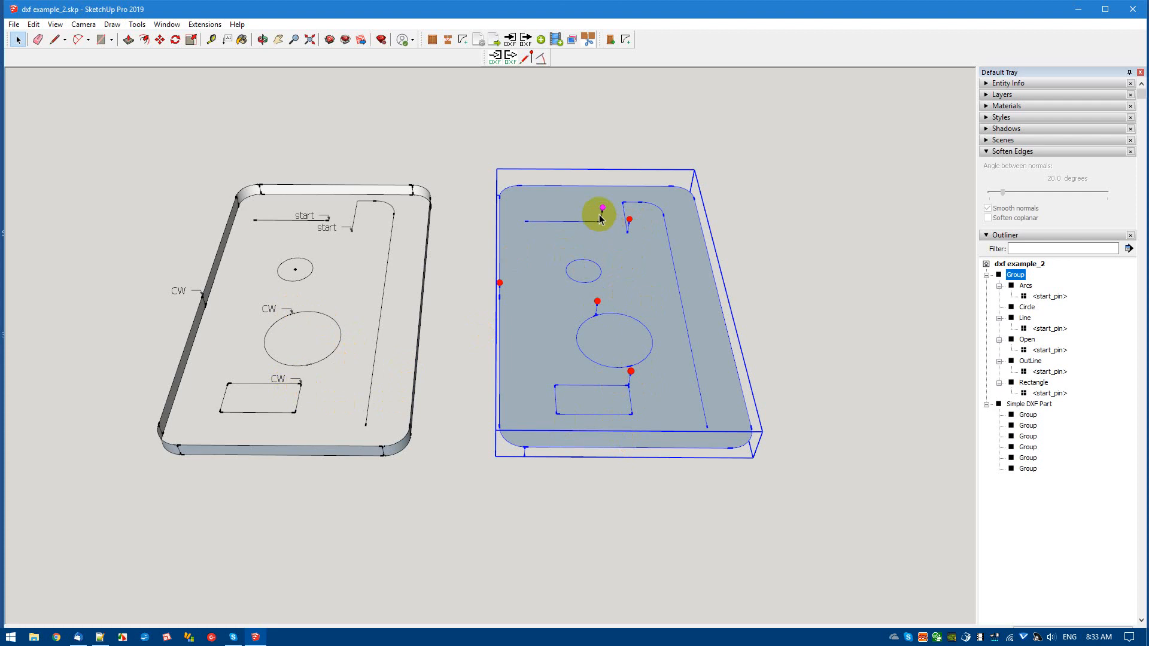
pyautogui.click(662, 491)
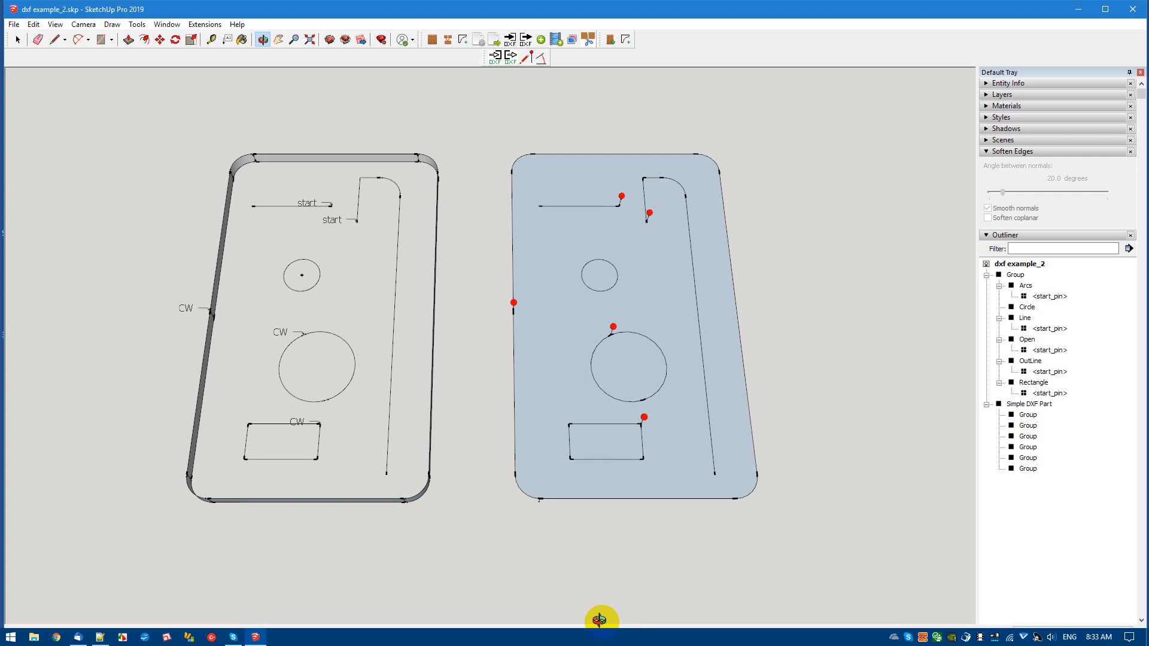
pyautogui.moveTo(563, 563)
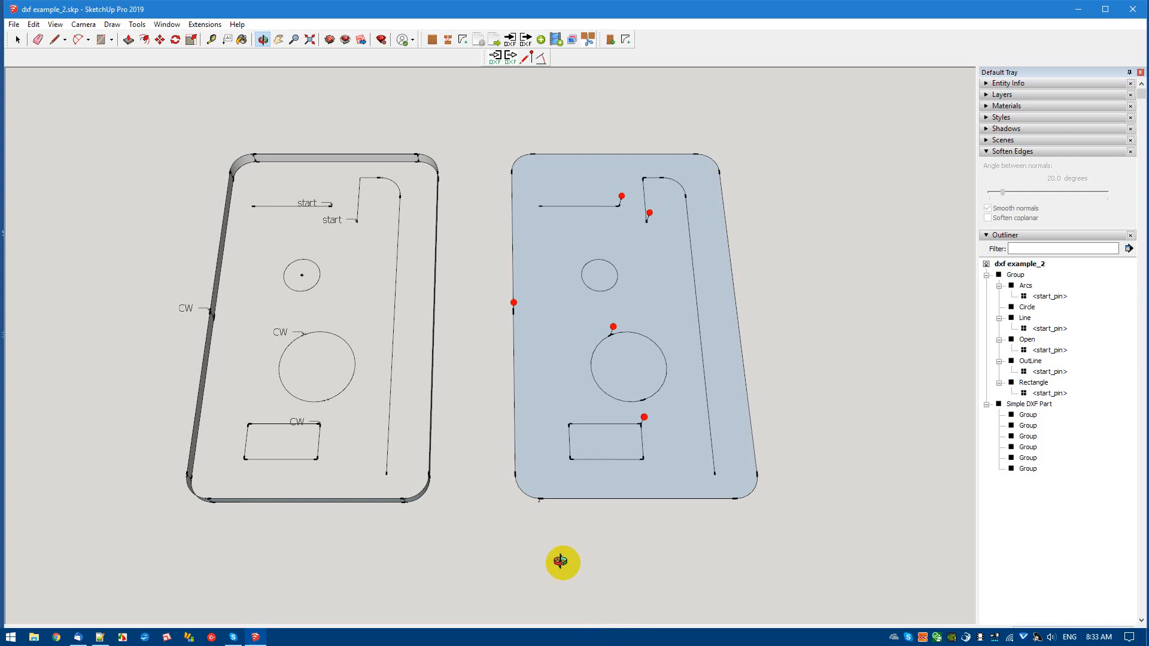